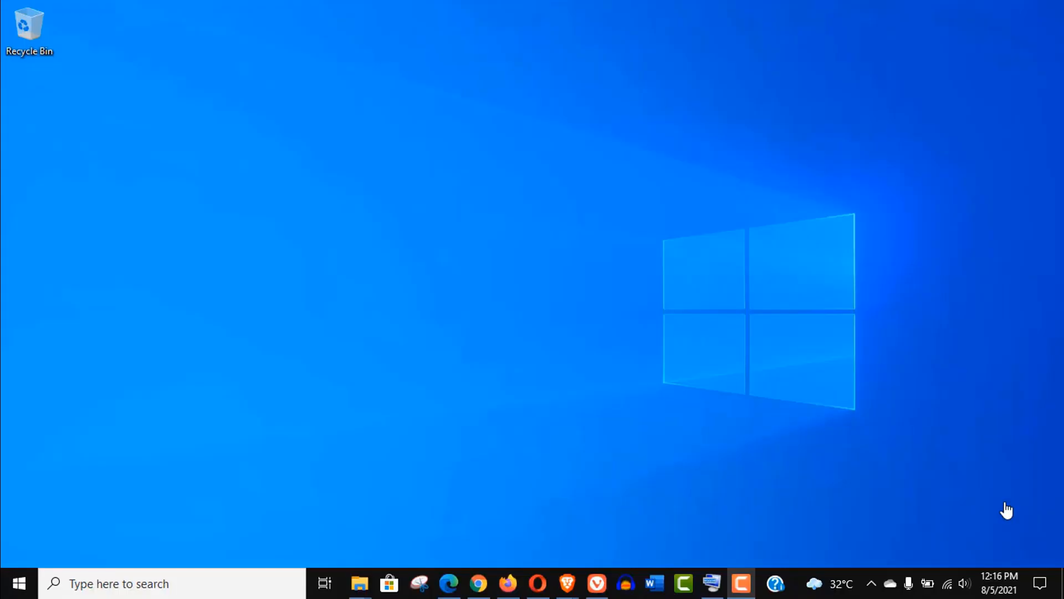
{"action": "mouse_move", "coordinate": [856, 253]}
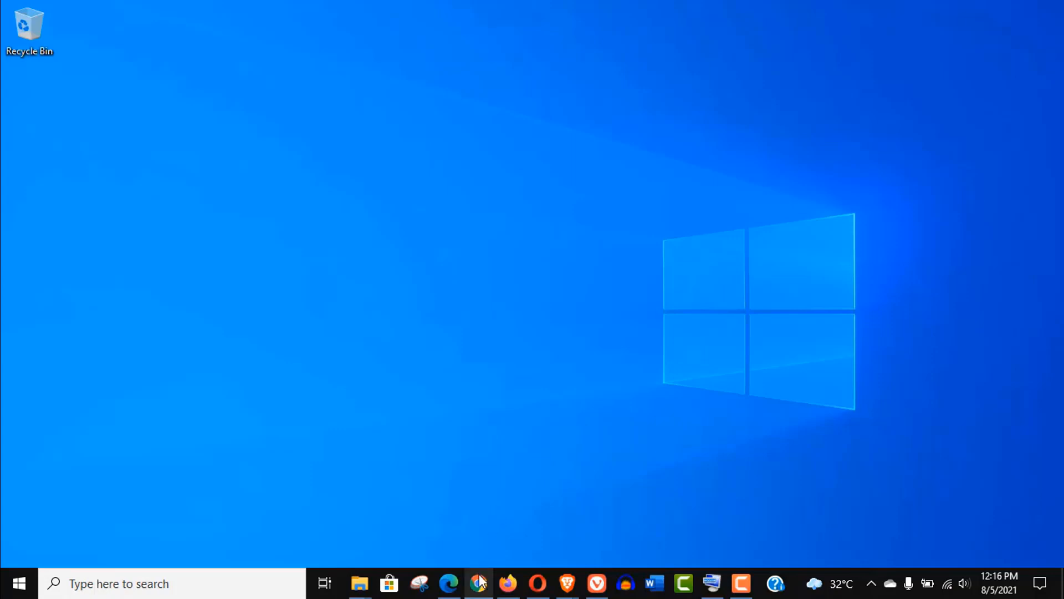
Step: Check the Internet Explorer retirement results, then go back to the popular browsers results
{"action": "left_click", "coordinate": [478, 584]}
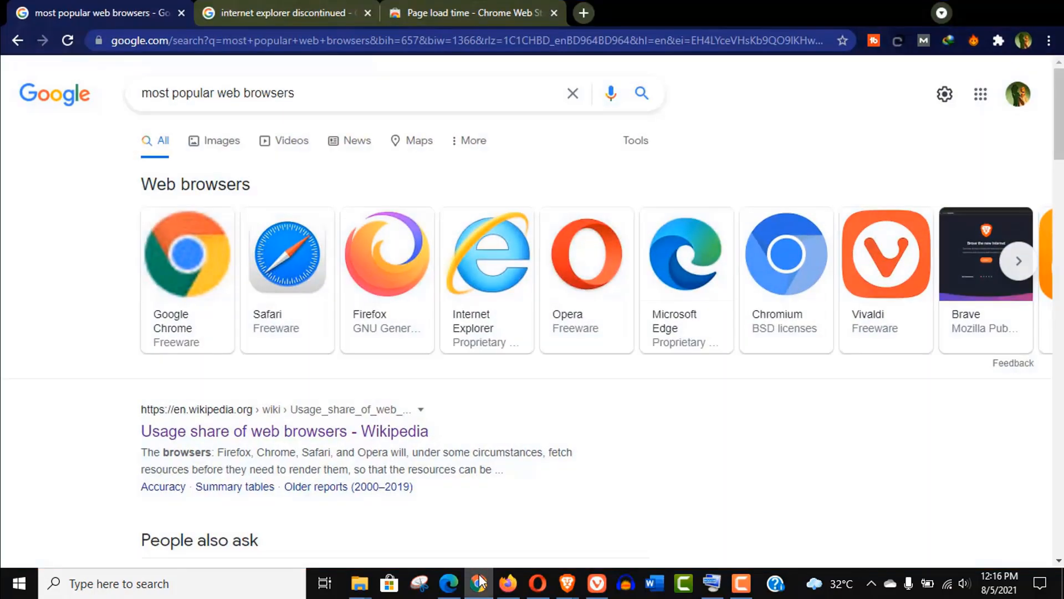
{"action": "mouse_move", "coordinate": [691, 347]}
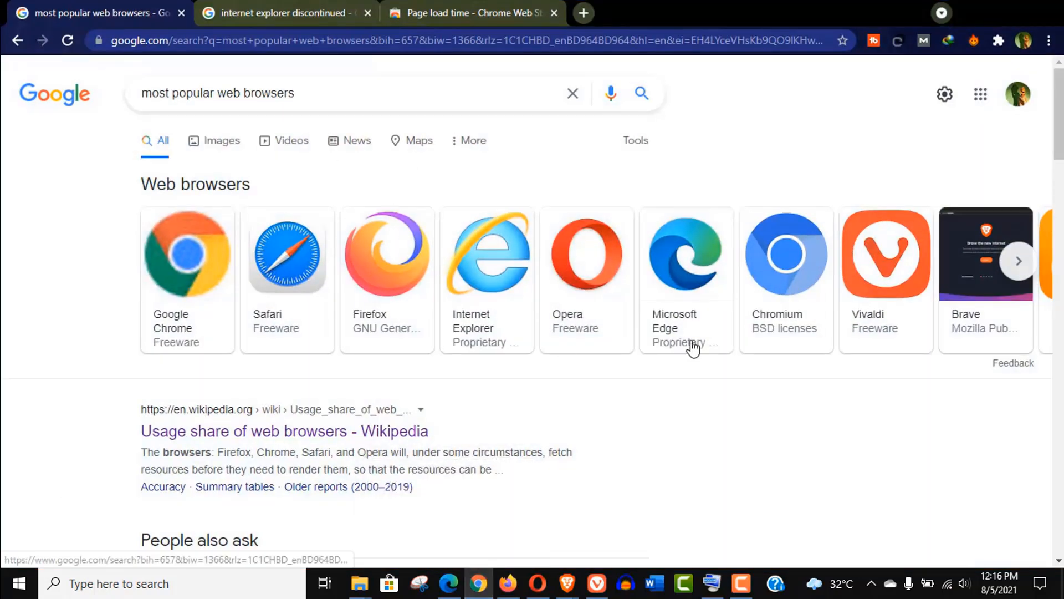
{"action": "mouse_move", "coordinate": [484, 278]}
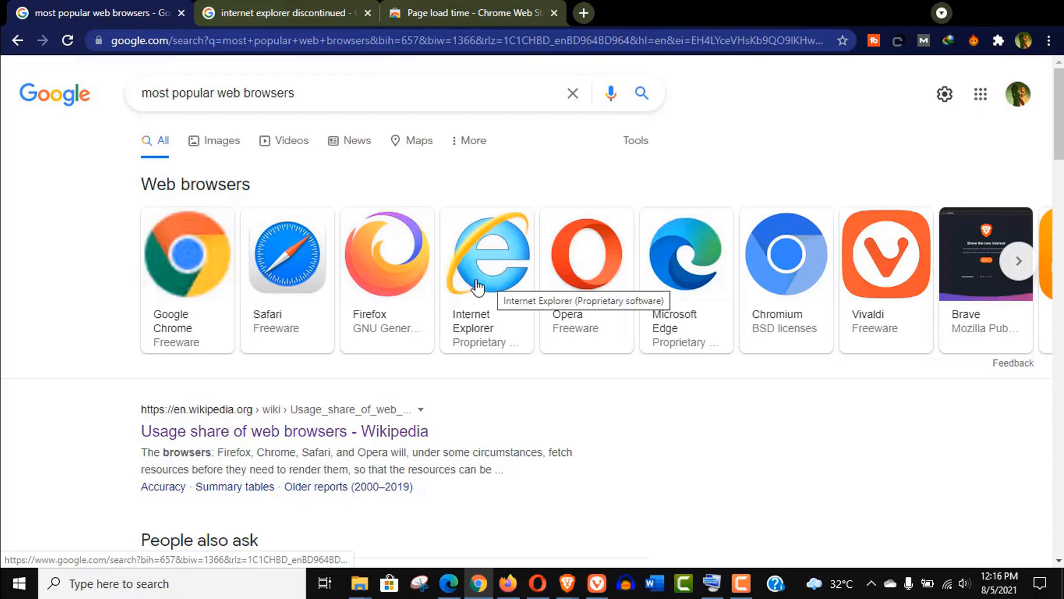
{"action": "mouse_move", "coordinate": [312, 288]}
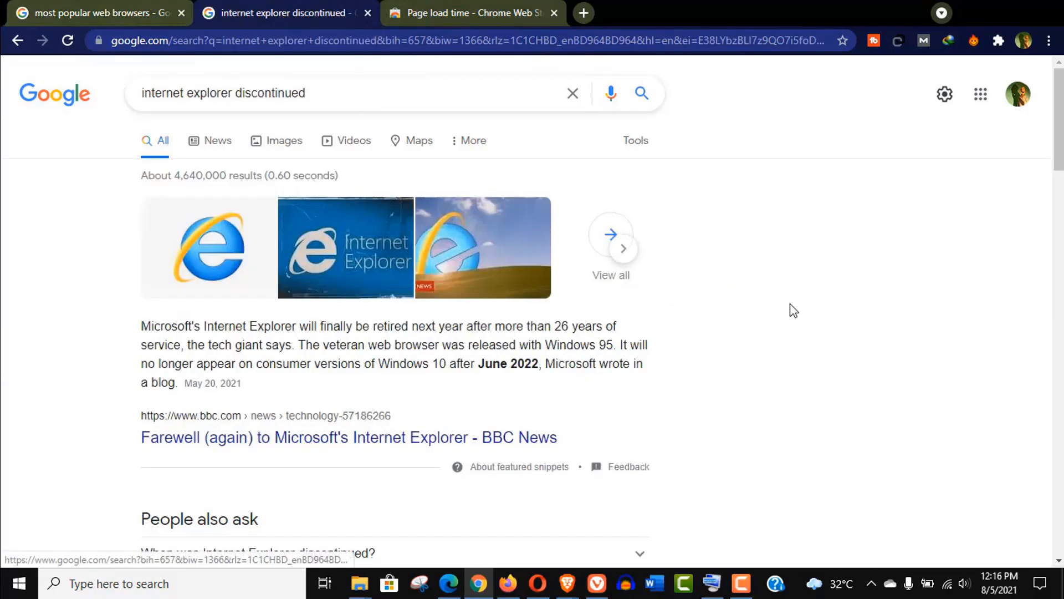
{"action": "scroll", "scroll_direction": "down", "scroll_amount": 3}
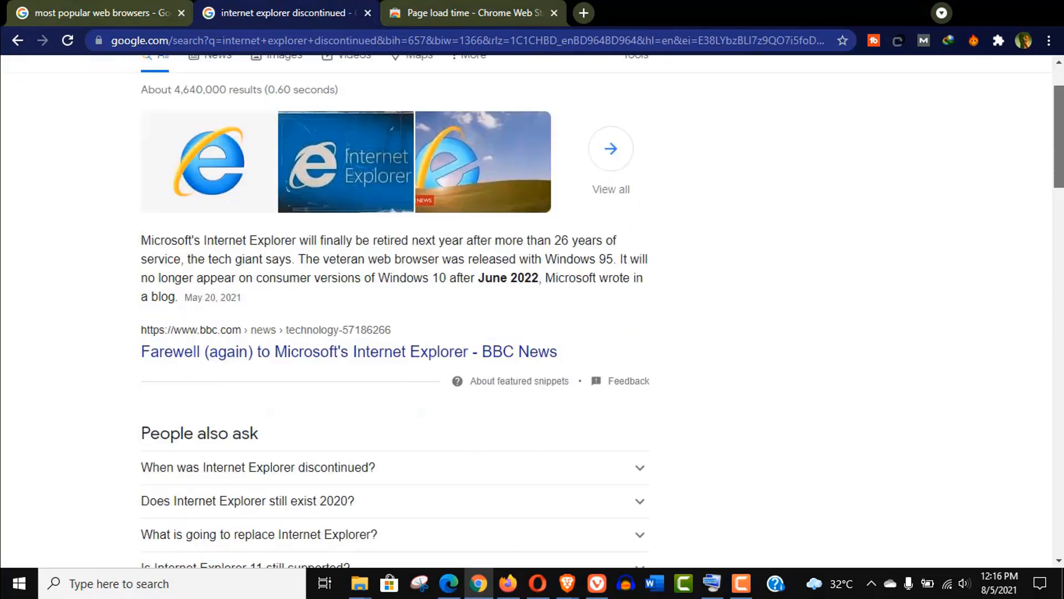
{"action": "scroll", "scroll_direction": "down", "scroll_amount": 3}
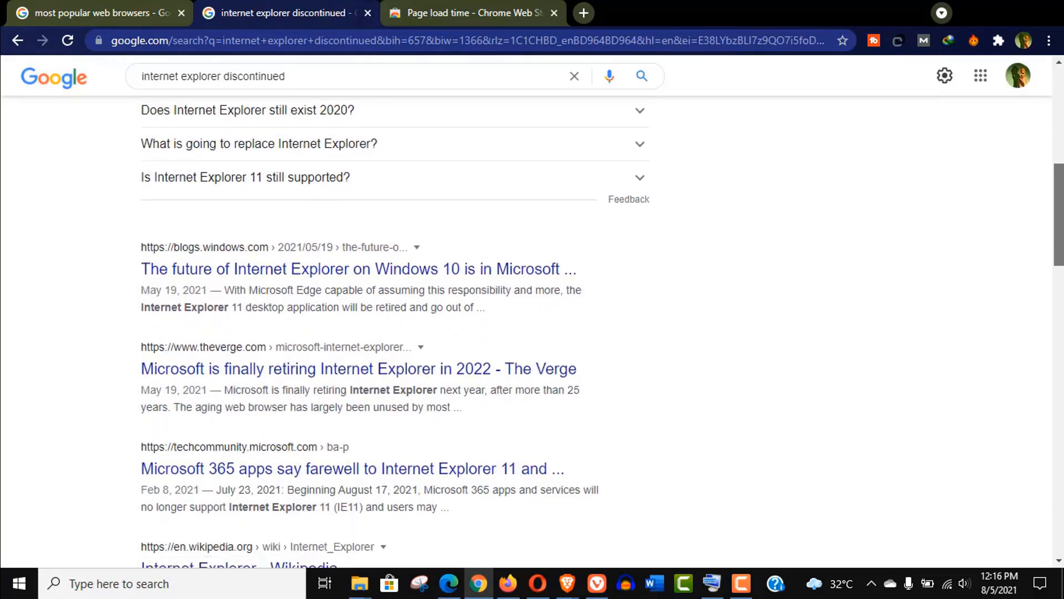
{"action": "scroll", "scroll_direction": "down", "scroll_amount": 3}
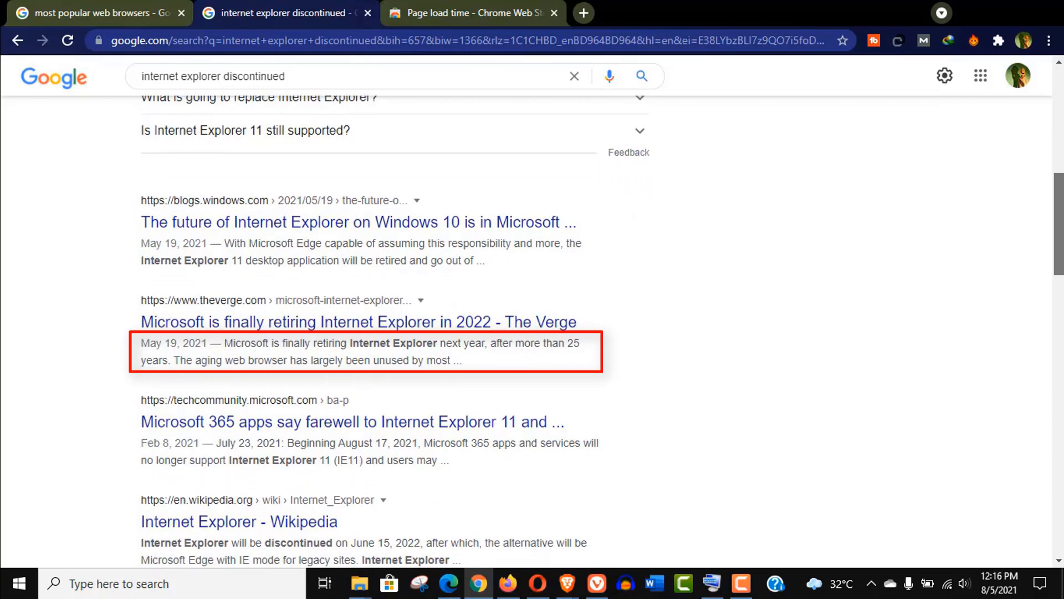
{"action": "left_click", "coordinate": [99, 13]}
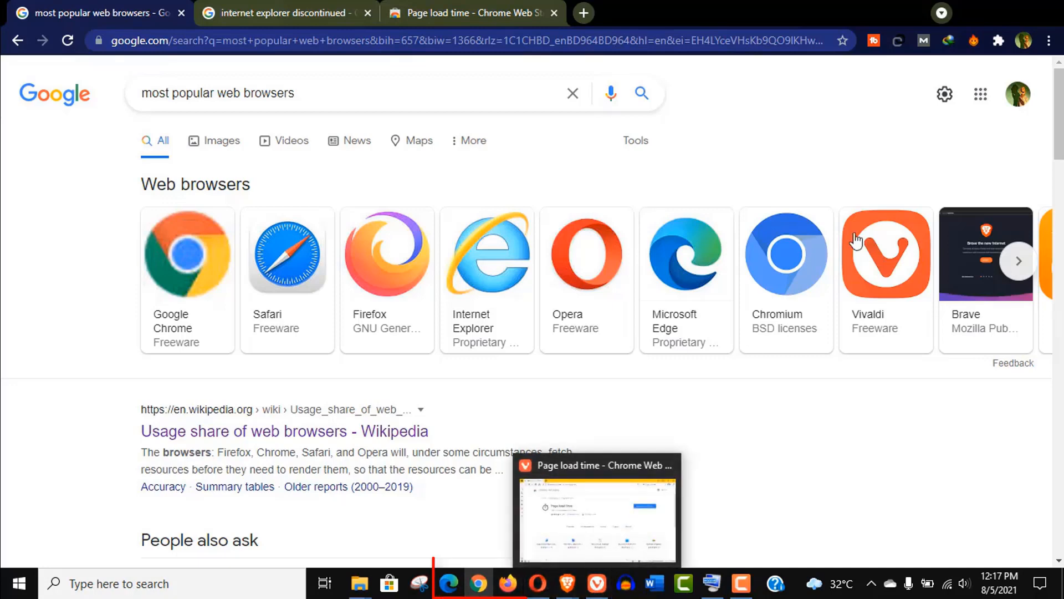
{"action": "mouse_move", "coordinate": [886, 254]}
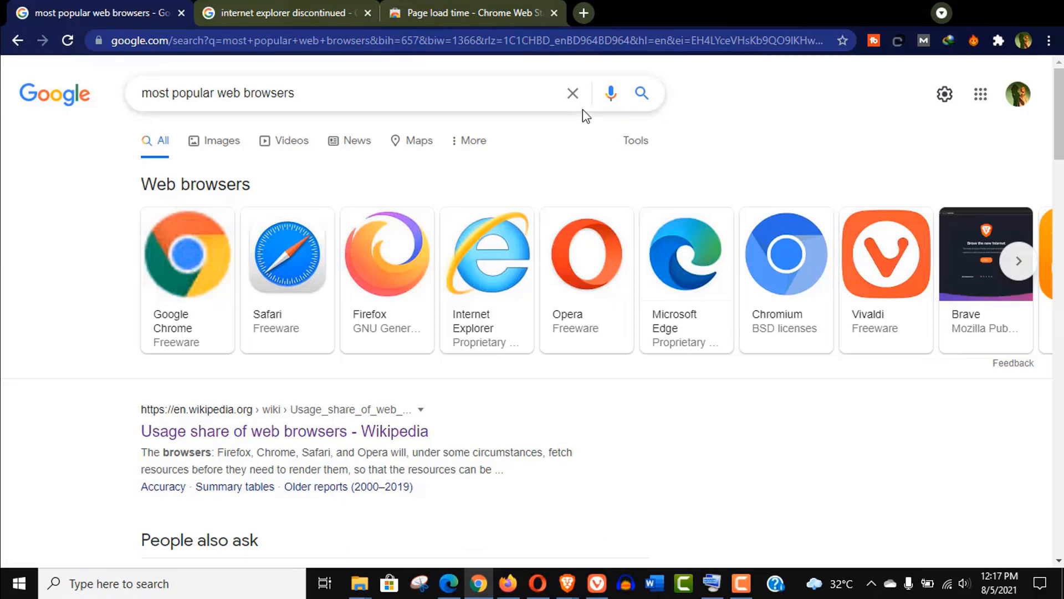
{"action": "mouse_move", "coordinate": [473, 12]}
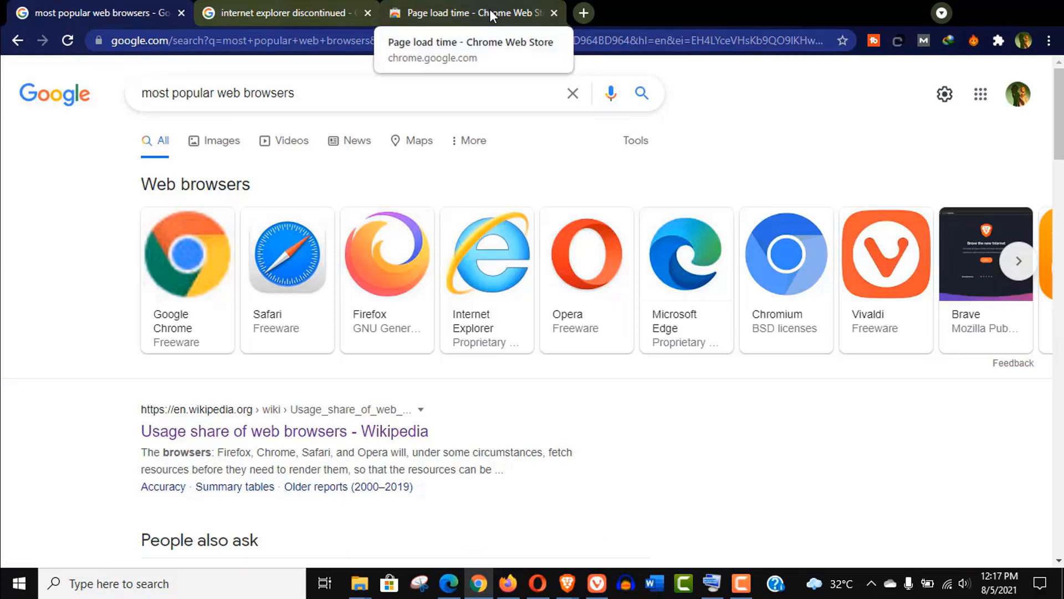
Step: Add the Page load time extension to Chrome and confirm it in the extensions menu
{"action": "left_click", "coordinate": [471, 13]}
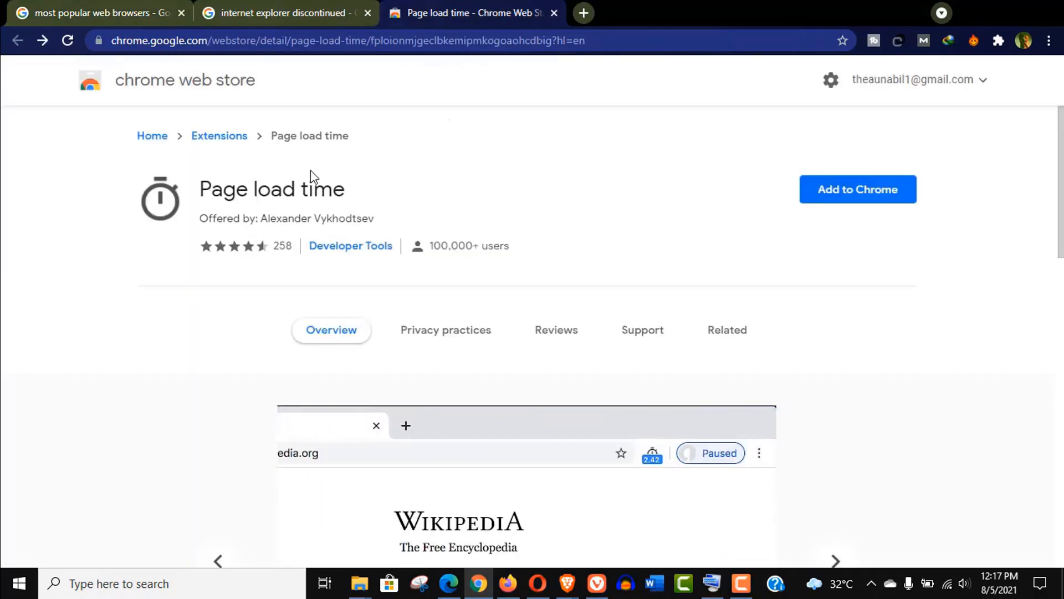
{"action": "mouse_move", "coordinate": [858, 189]}
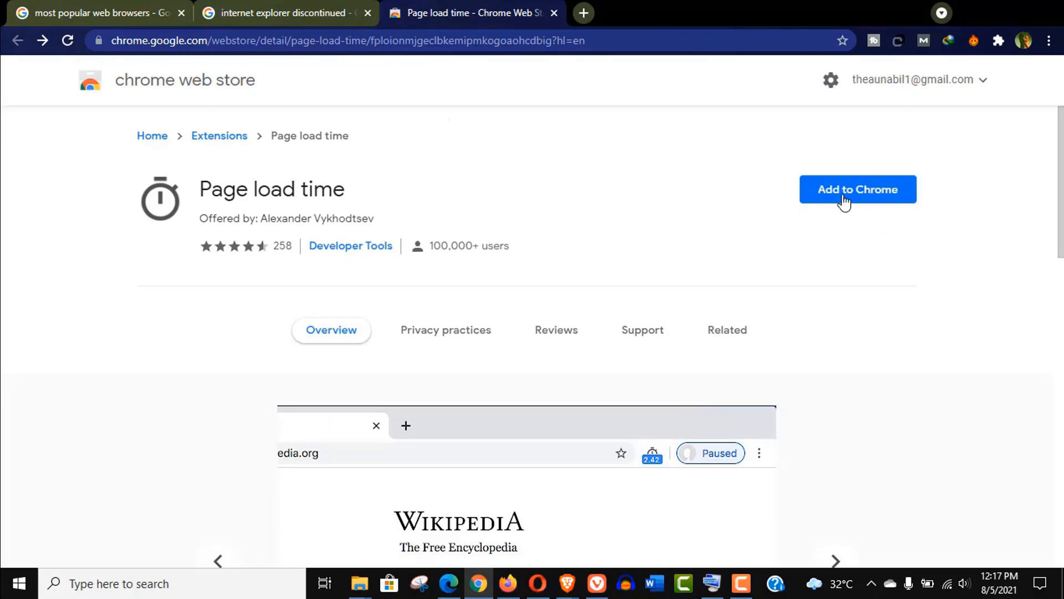
{"action": "left_click", "coordinate": [858, 190]}
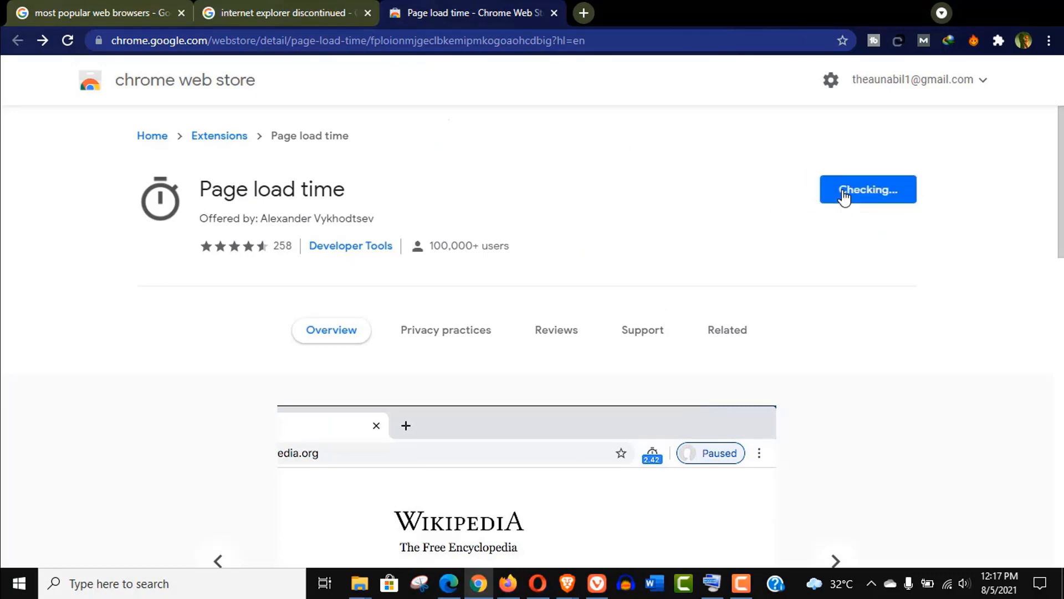
{"action": "left_click", "coordinate": [867, 190]}
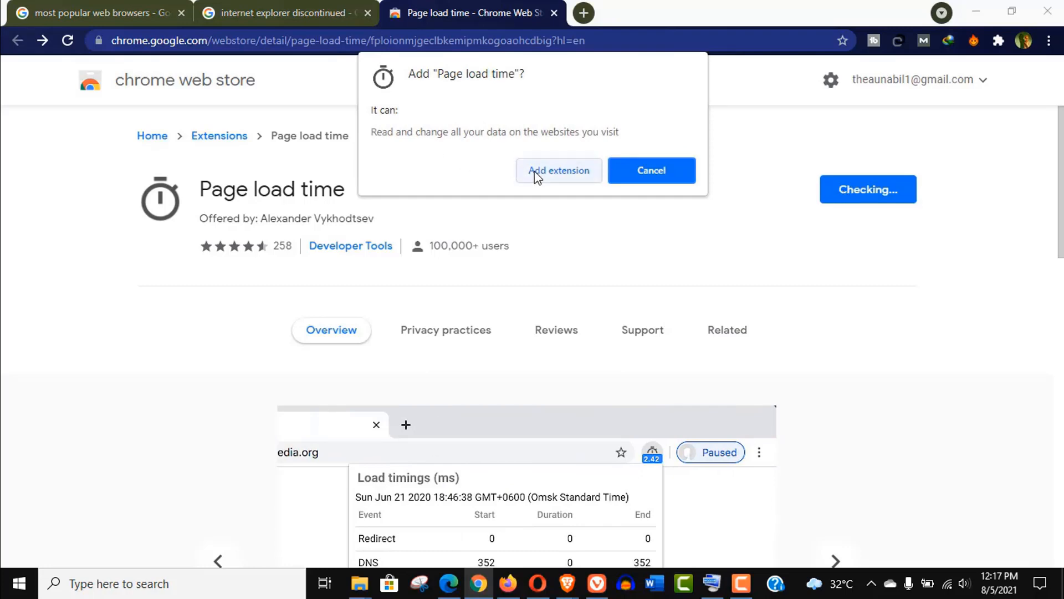
{"action": "left_click", "coordinate": [558, 170]}
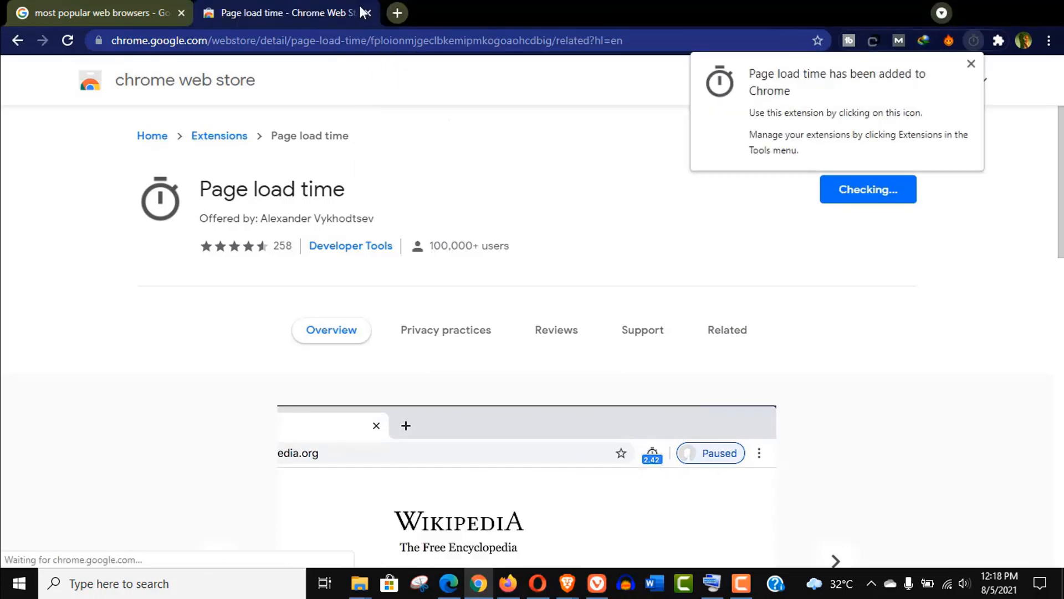
{"action": "left_click", "coordinate": [726, 329]}
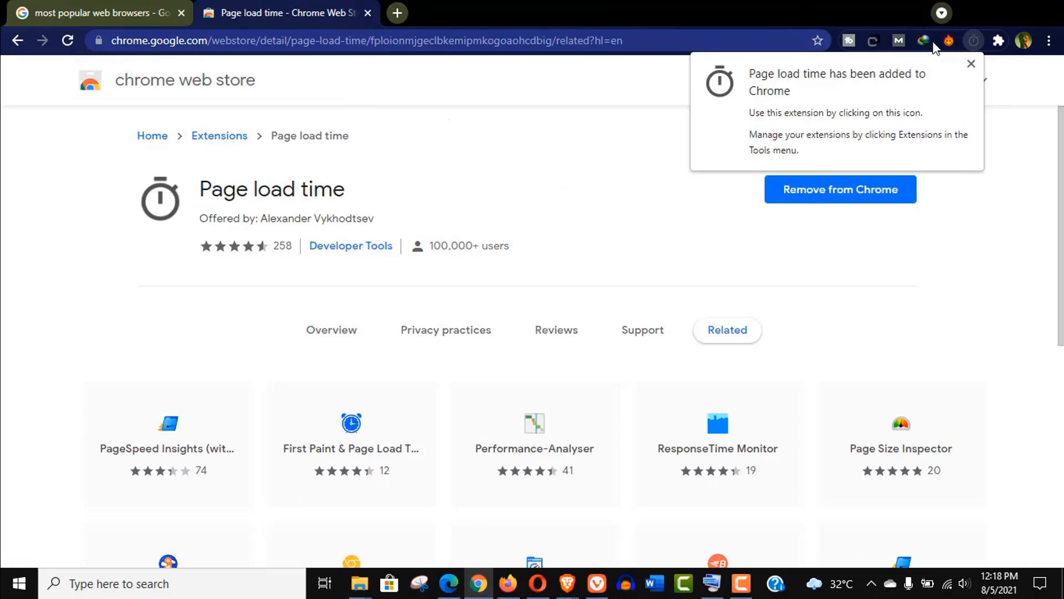
{"action": "left_click", "coordinate": [998, 41]}
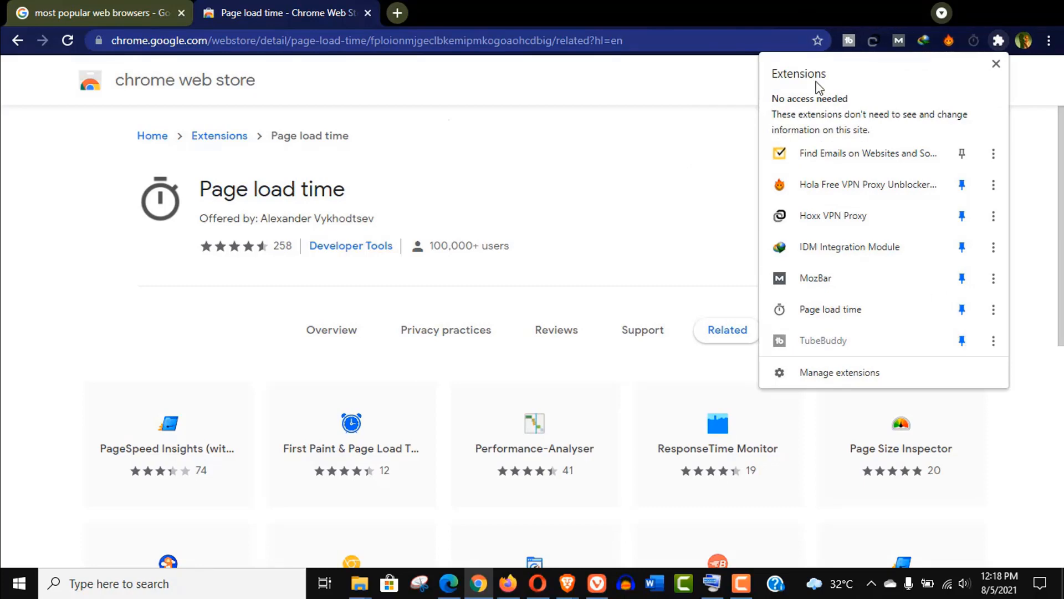
{"action": "left_click", "coordinate": [995, 63]}
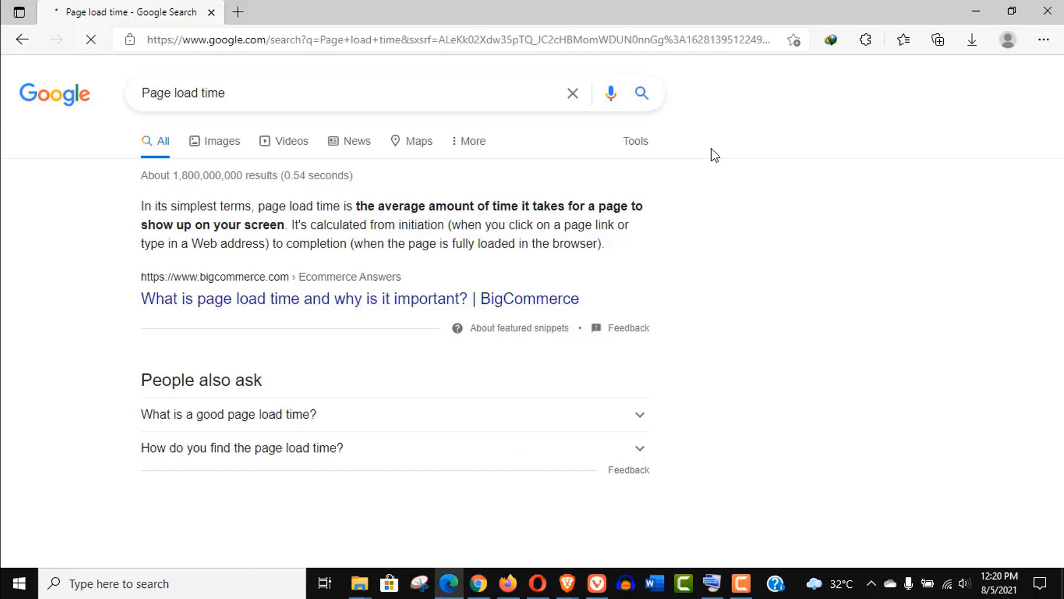
Step: In Edge, open the chrome.google.com 'Page load time' result from the Google search
{"action": "scroll", "scroll_direction": "down", "scroll_amount": 3}
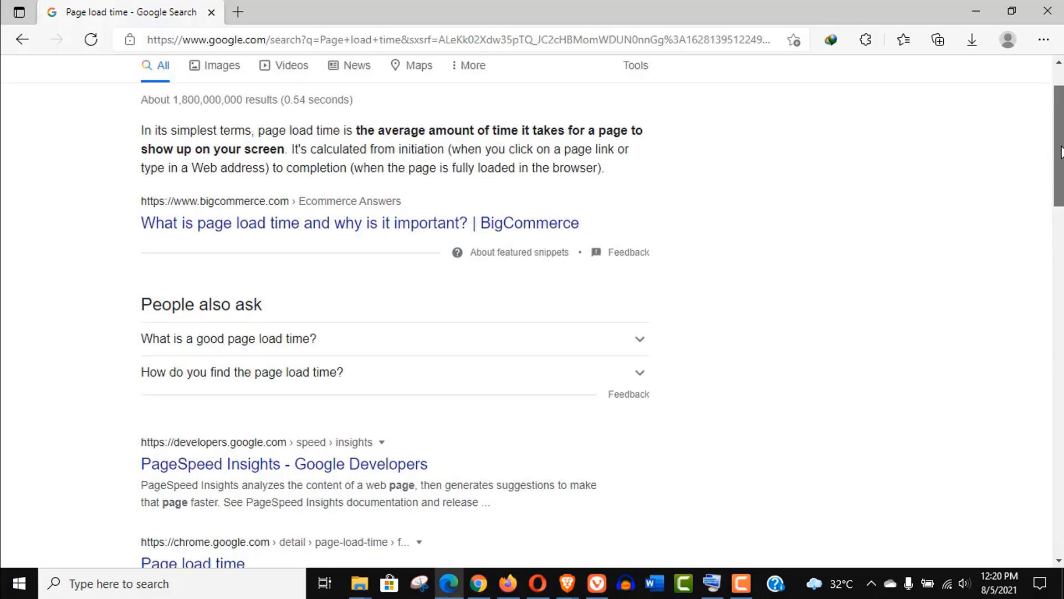
{"action": "scroll", "scroll_direction": "down", "scroll_amount": 3}
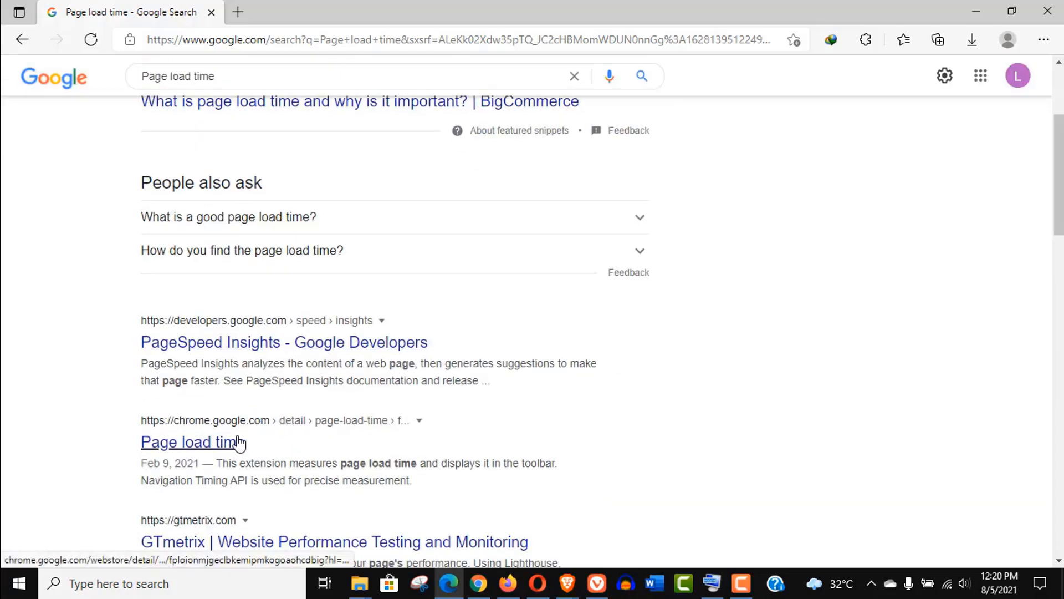
{"action": "left_click", "coordinate": [188, 441]}
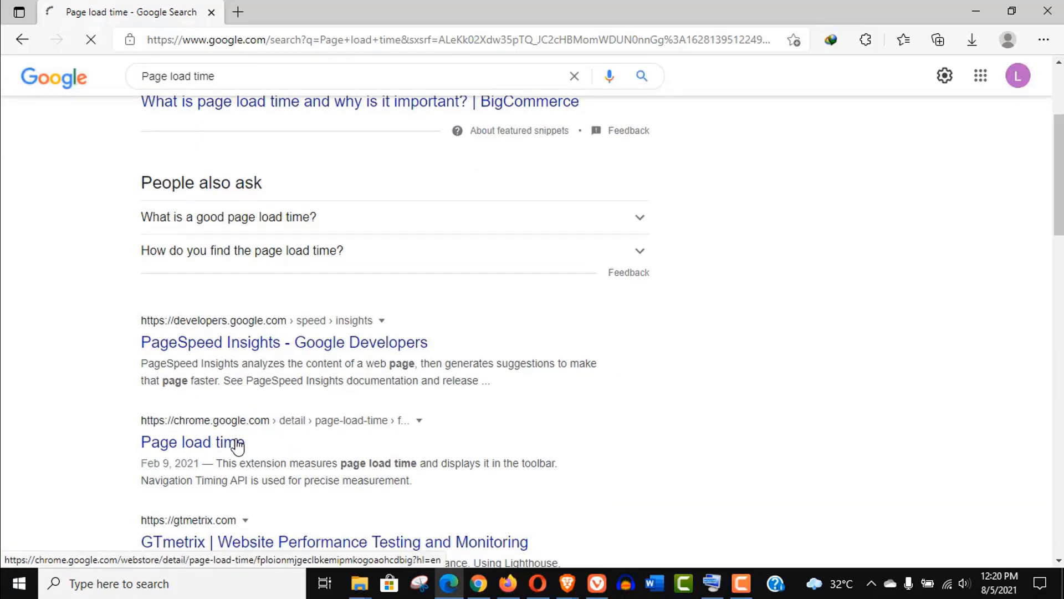
{"action": "left_click", "coordinate": [193, 442]}
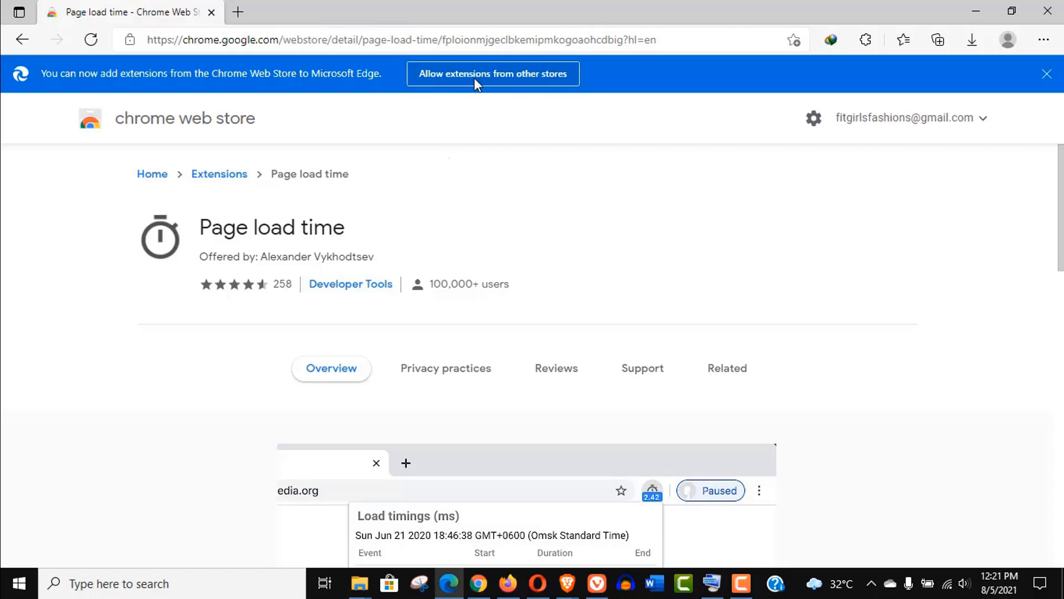
Step: Allow extensions from other stores, reload the listing, and add Page load time to Edge
{"action": "left_click", "coordinate": [492, 73]}
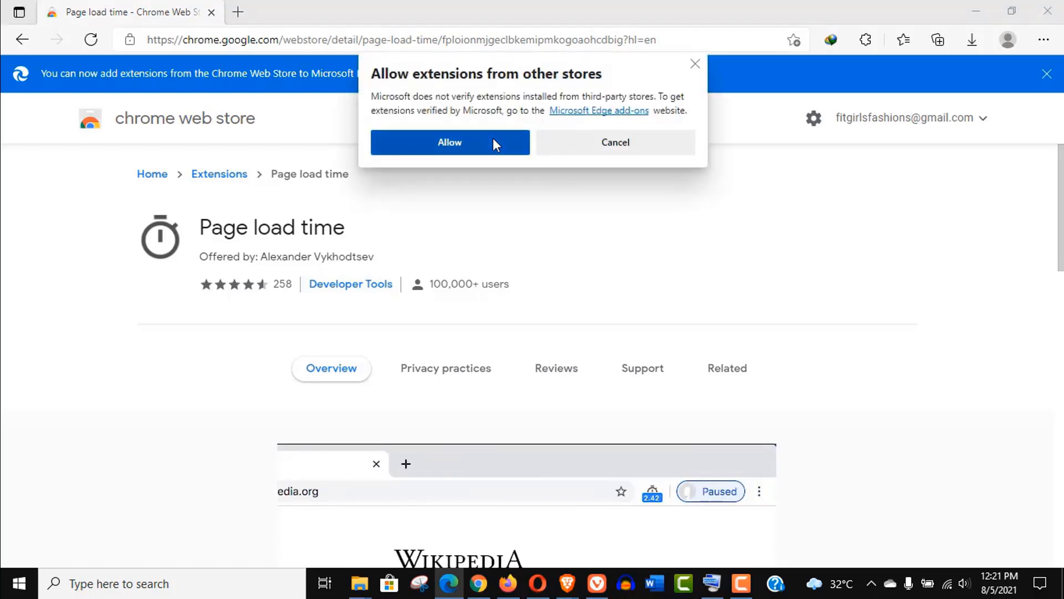
{"action": "left_click", "coordinate": [614, 142]}
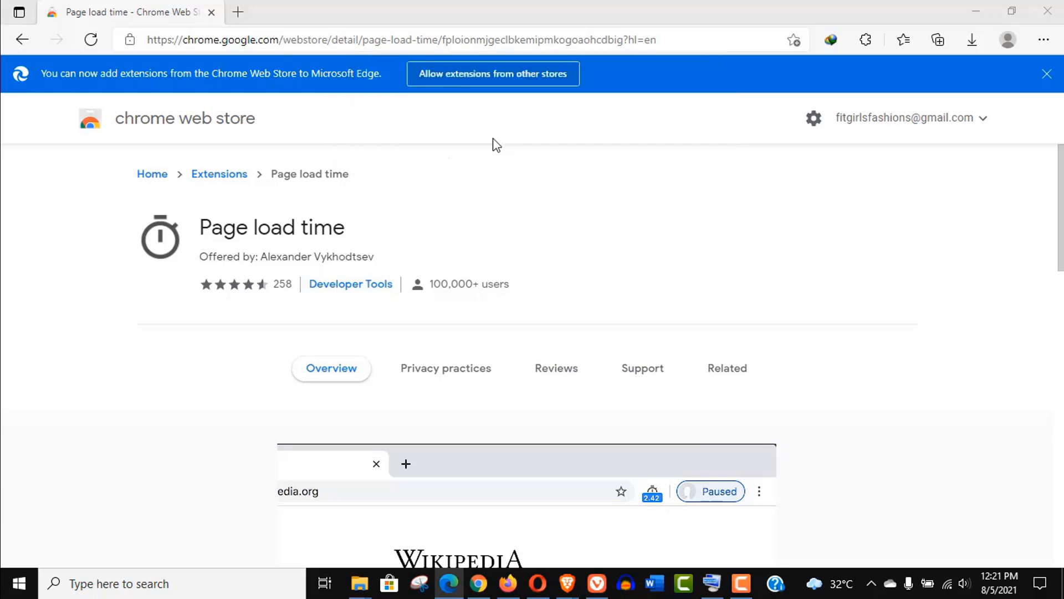
{"action": "left_click", "coordinate": [90, 39]}
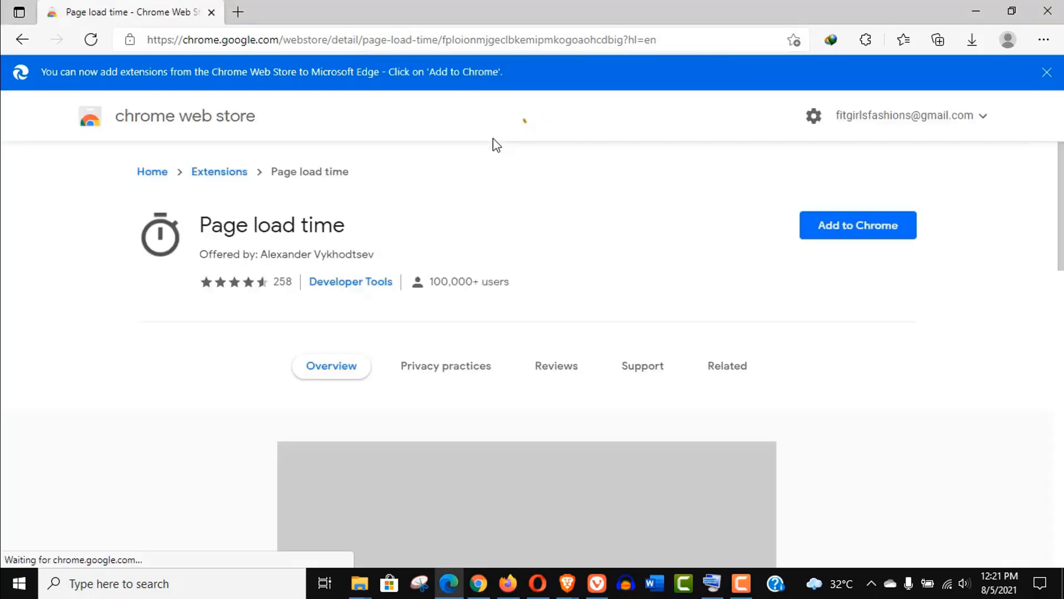
{"action": "left_click", "coordinate": [857, 225]}
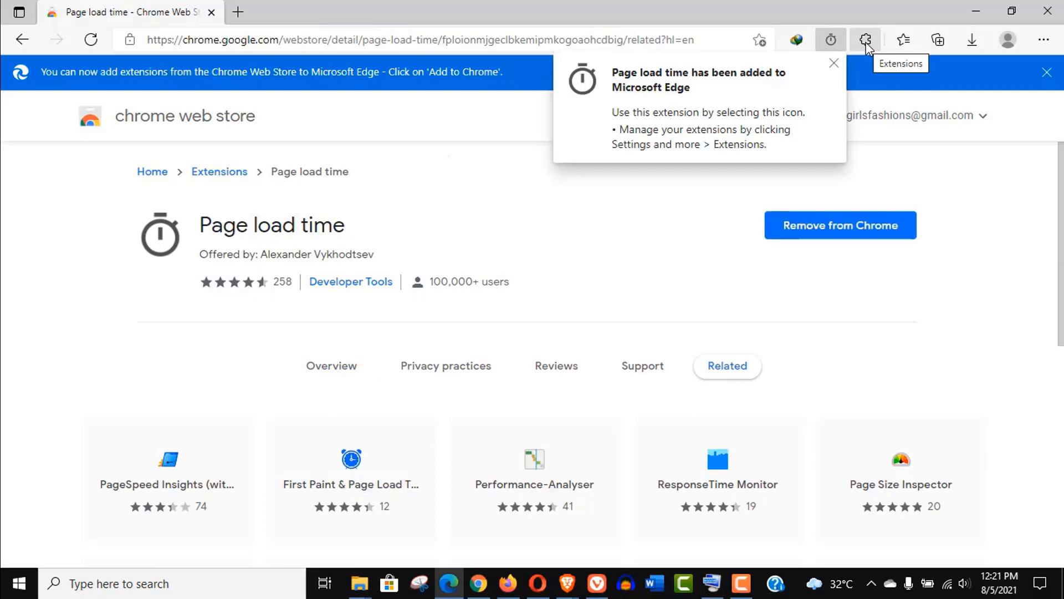
{"action": "left_click", "coordinate": [834, 64]}
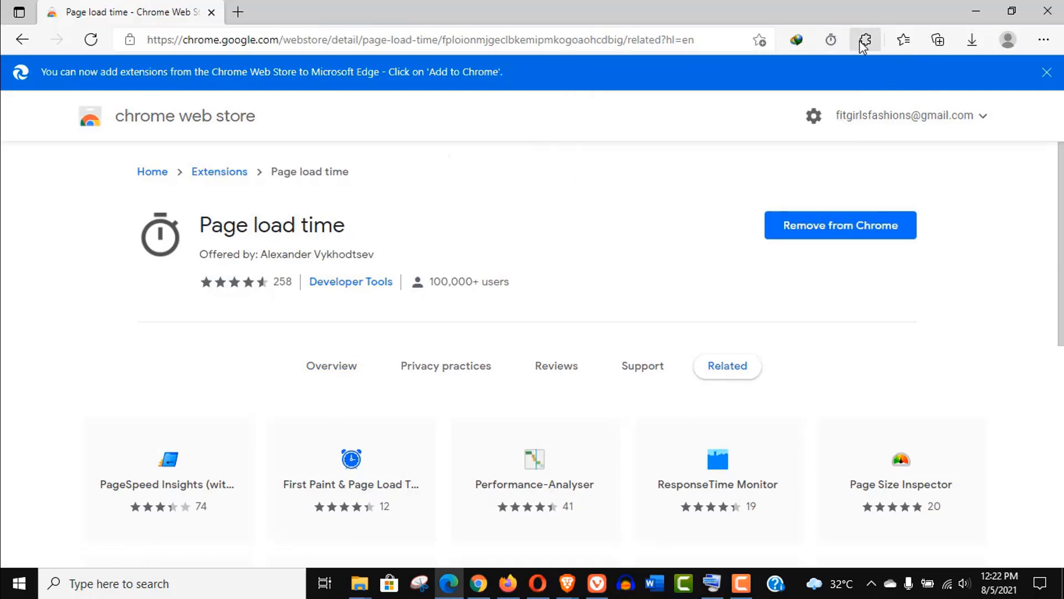
Step: Tick 'Allow in InPrivate' for Page load time and open a new InPrivate window
{"action": "left_click", "coordinate": [865, 40]}
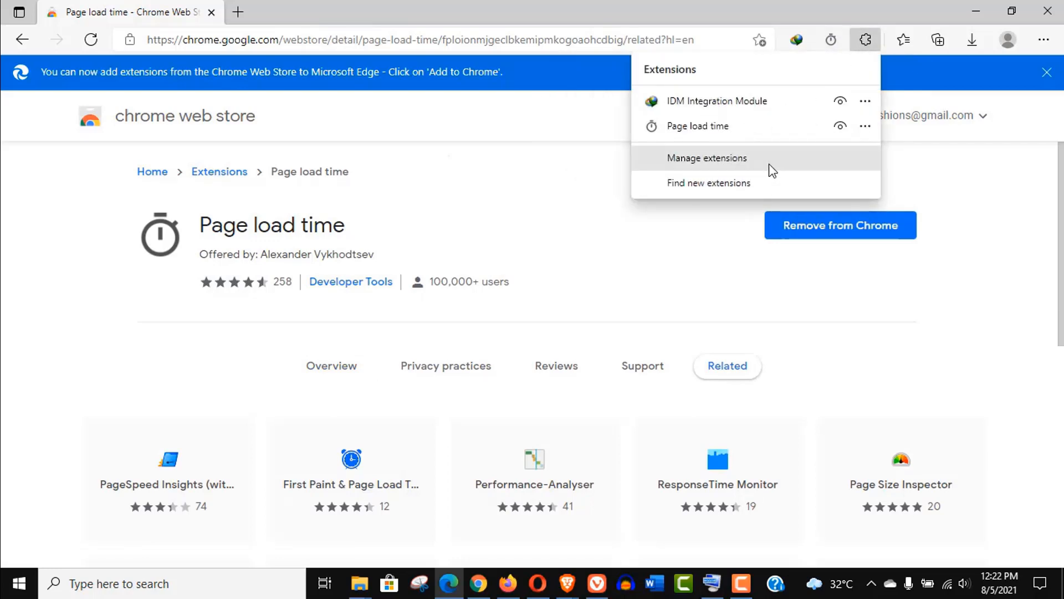
{"action": "left_click", "coordinate": [705, 157]}
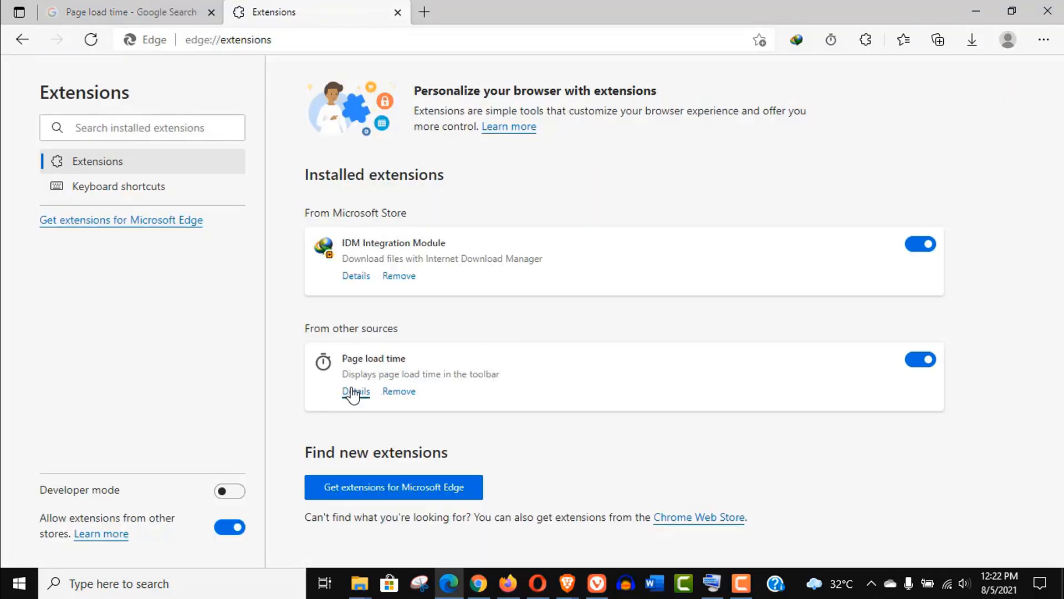
{"action": "left_click", "coordinate": [355, 391]}
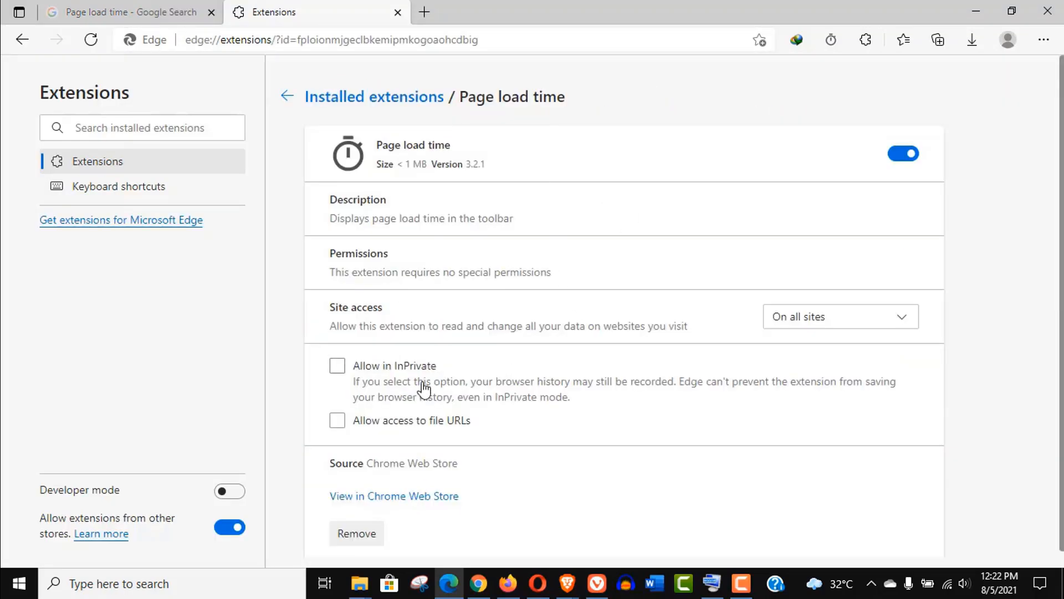
{"action": "left_click", "coordinate": [338, 366]}
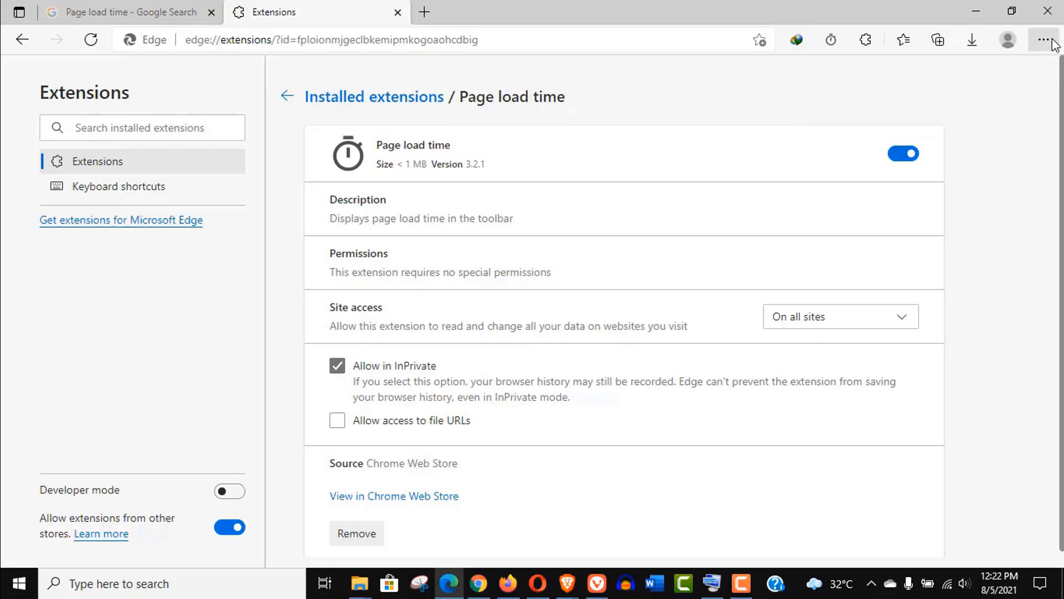
{"action": "left_click", "coordinate": [1044, 39]}
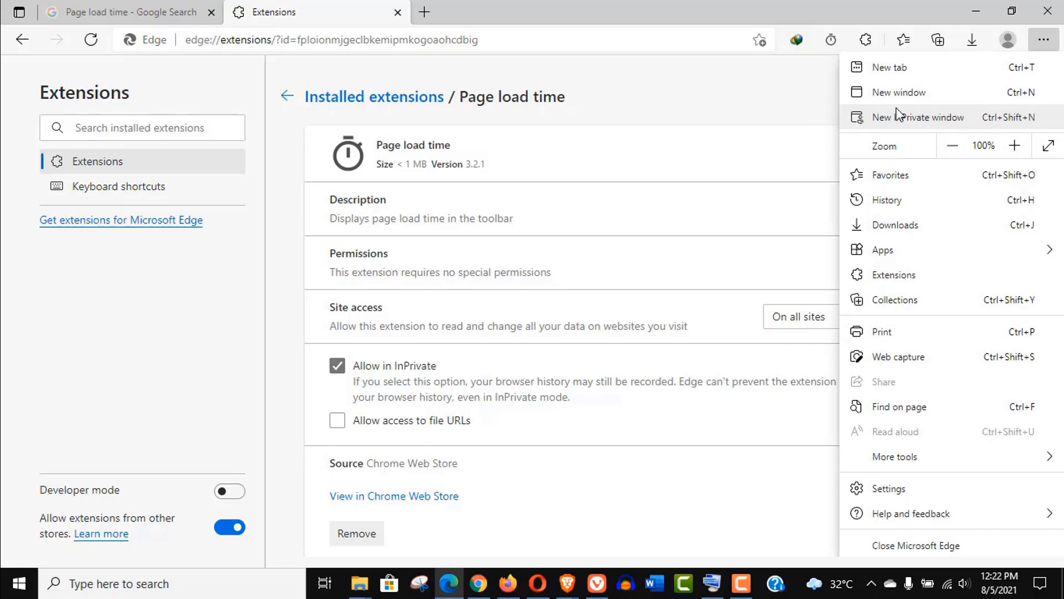
{"action": "left_click", "coordinate": [917, 117]}
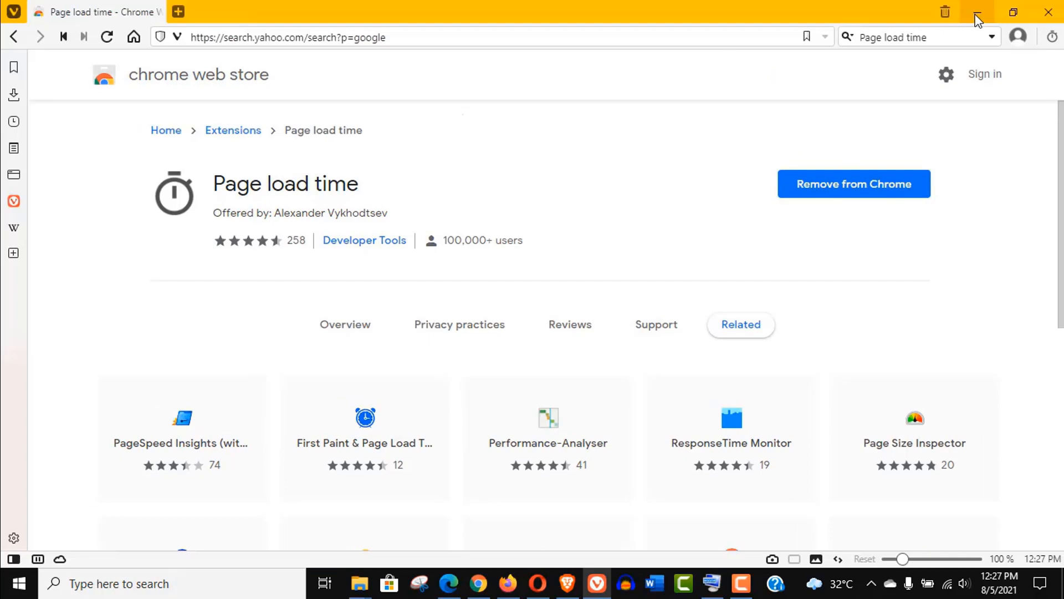
Step: In Firefox, open the Page load time result in a new tab and scroll its listing
{"action": "left_click", "coordinate": [976, 12]}
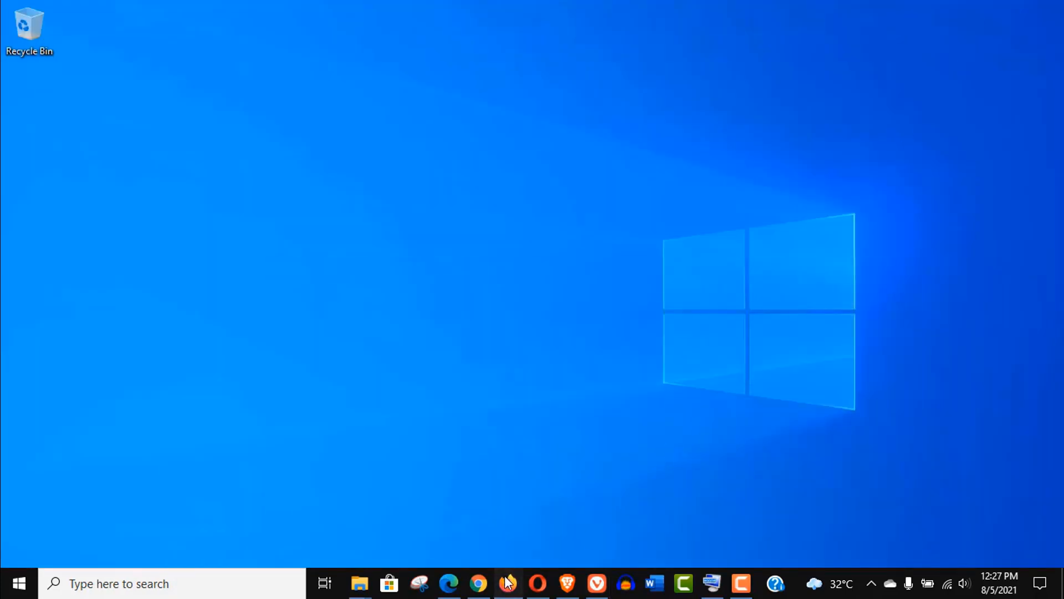
{"action": "right_click", "coordinate": [192, 169]}
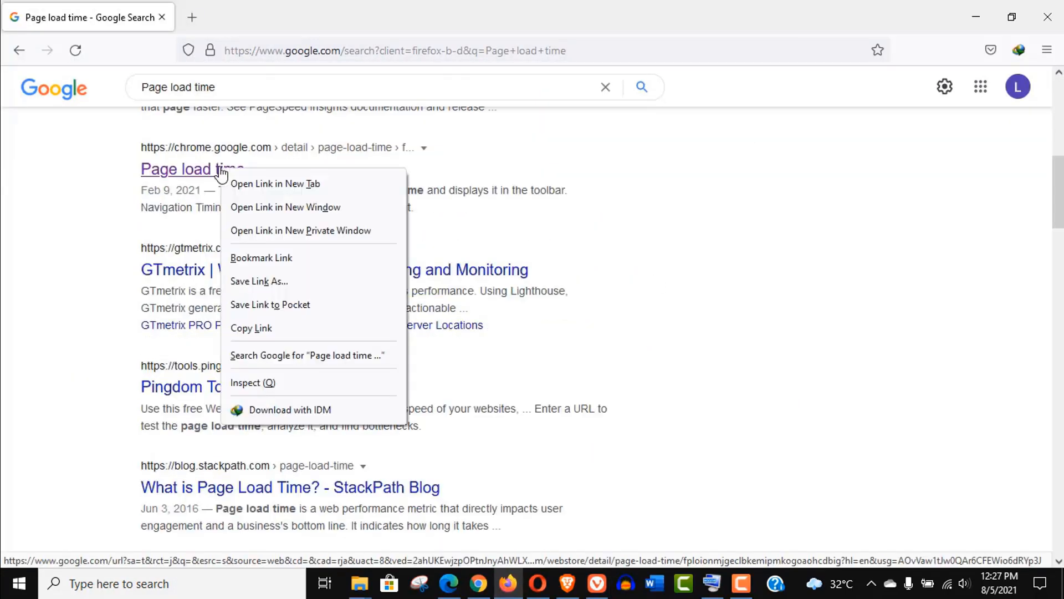
{"action": "left_click", "coordinate": [275, 184]}
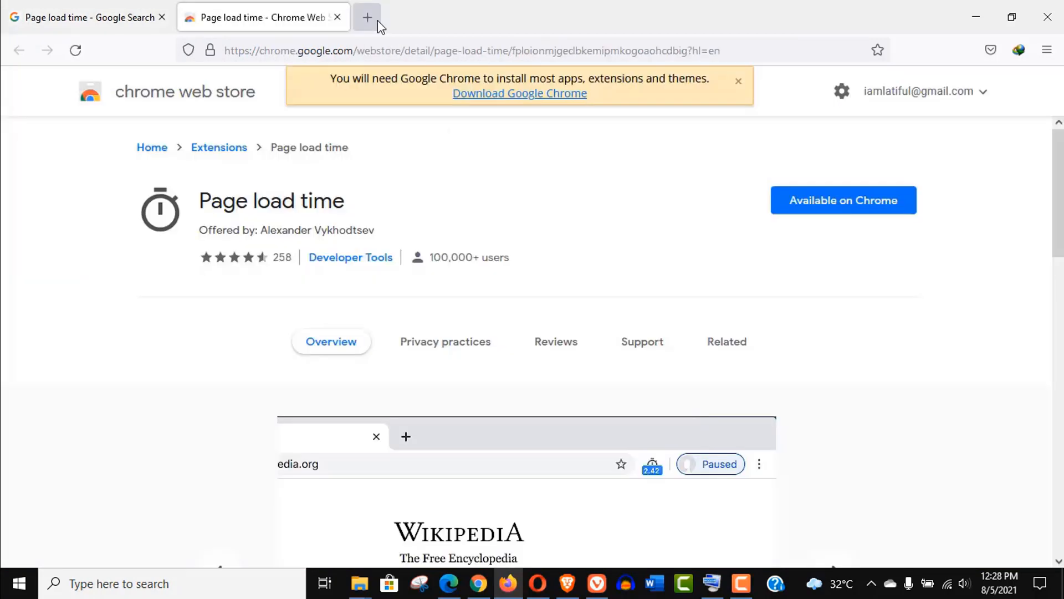
{"action": "left_click", "coordinate": [367, 18]}
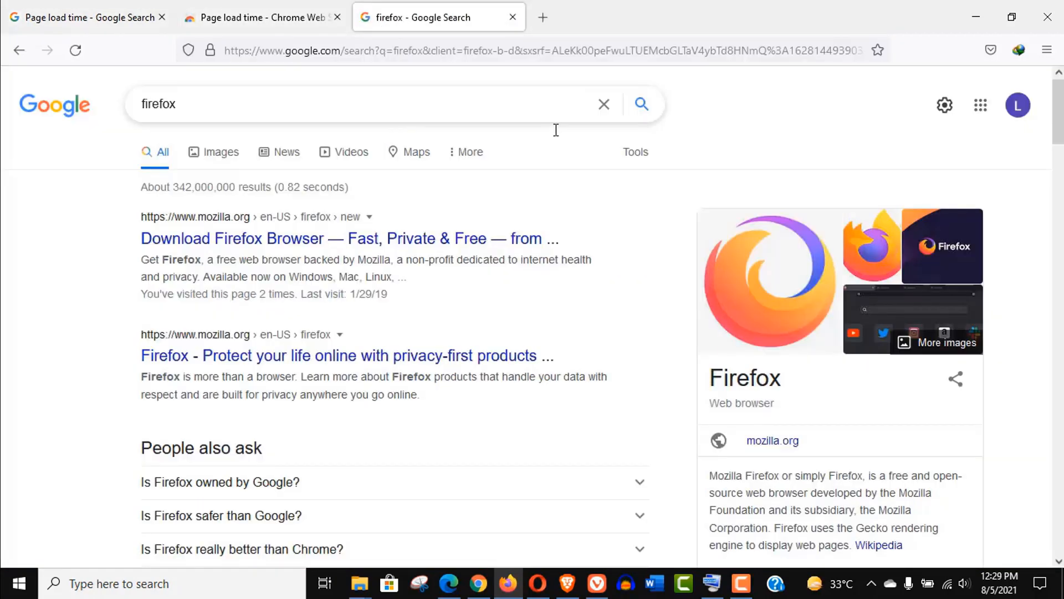
{"action": "scroll", "scroll_direction": "down", "scroll_amount": 3}
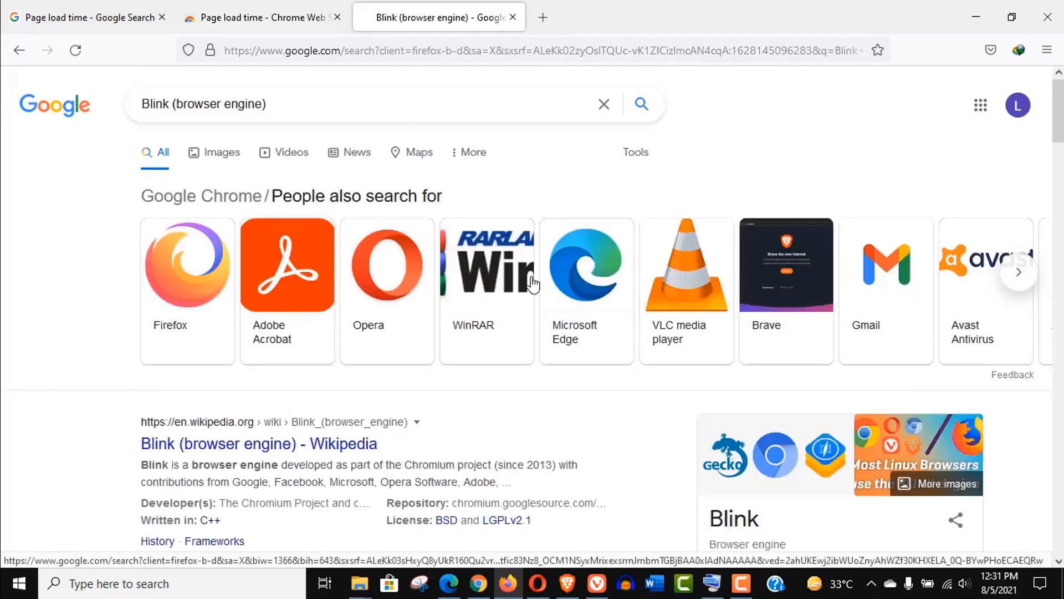
{"action": "scroll", "scroll_direction": "down", "scroll_amount": 3}
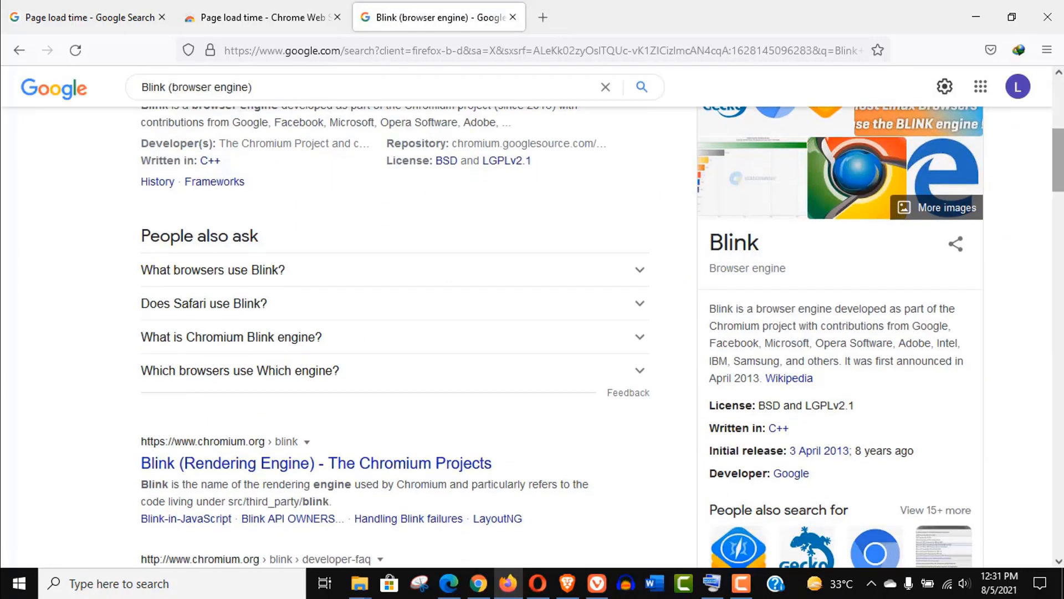
{"action": "scroll", "scroll_direction": "down", "scroll_amount": 3}
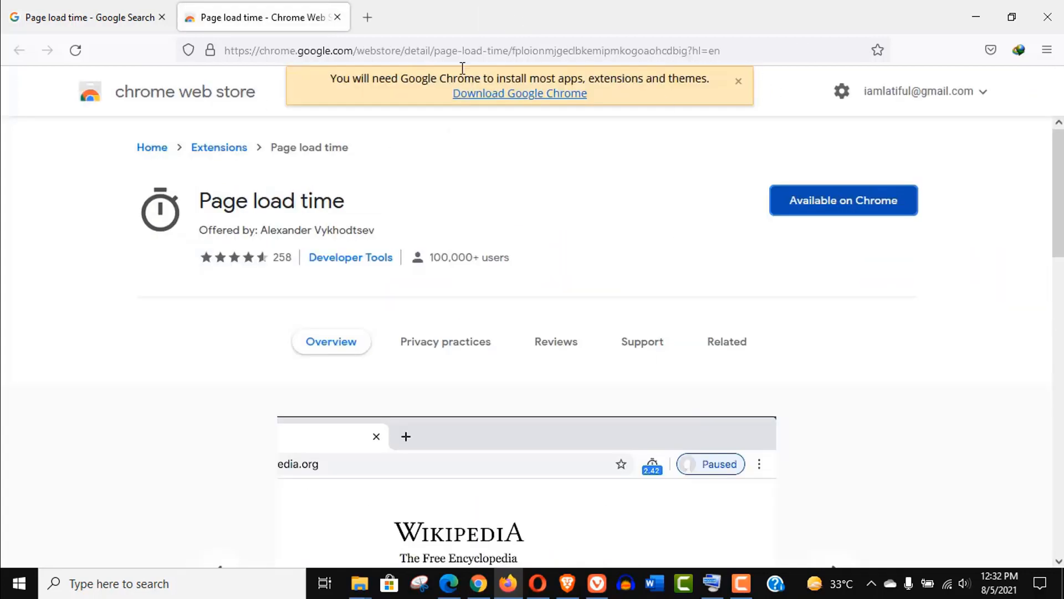
Step: Search 'page load time firefox', open the Load timer add-on page and install it
{"action": "left_click", "coordinate": [82, 17]}
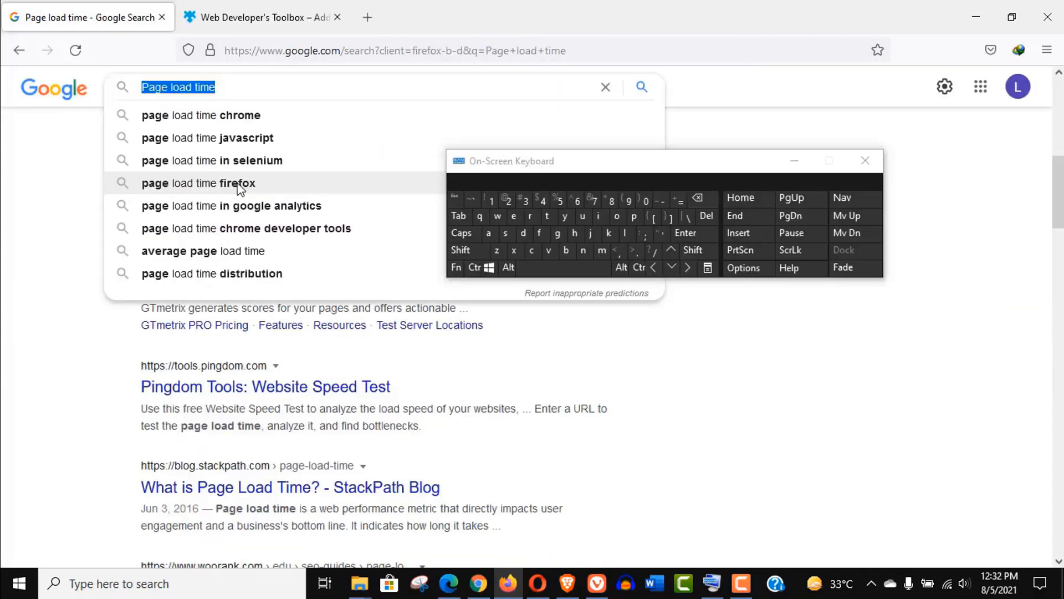
{"action": "left_click", "coordinate": [197, 182]}
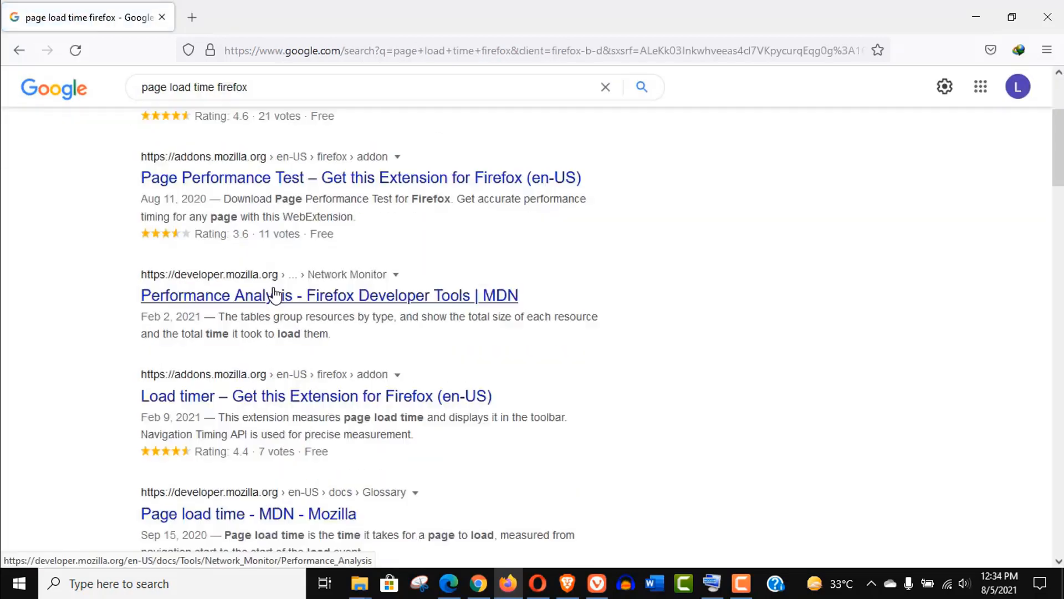
{"action": "mouse_move", "coordinate": [251, 404]}
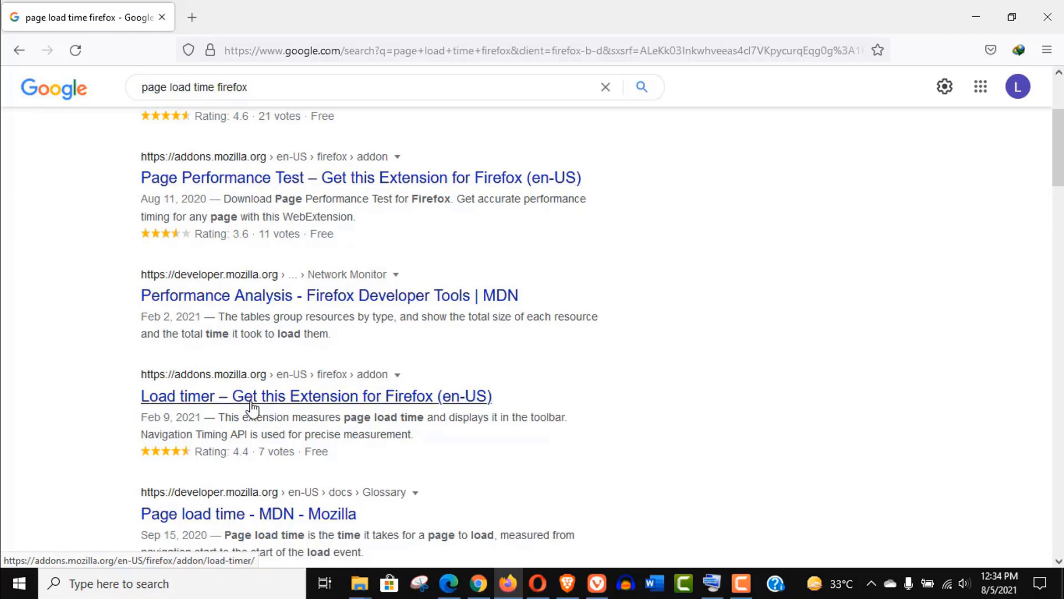
{"action": "right_click", "coordinate": [316, 396]}
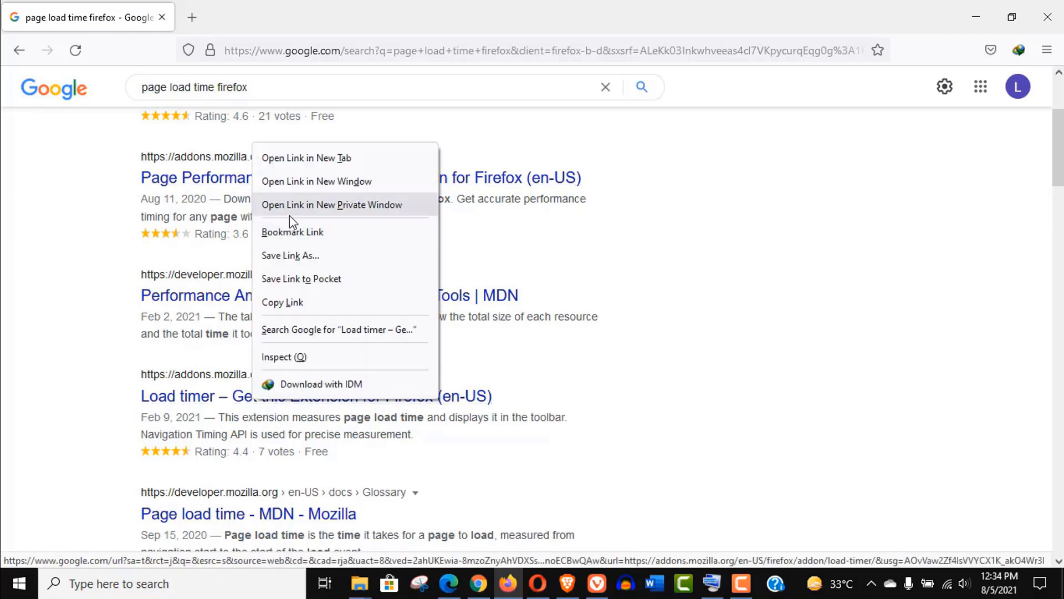
{"action": "left_click", "coordinate": [305, 157]}
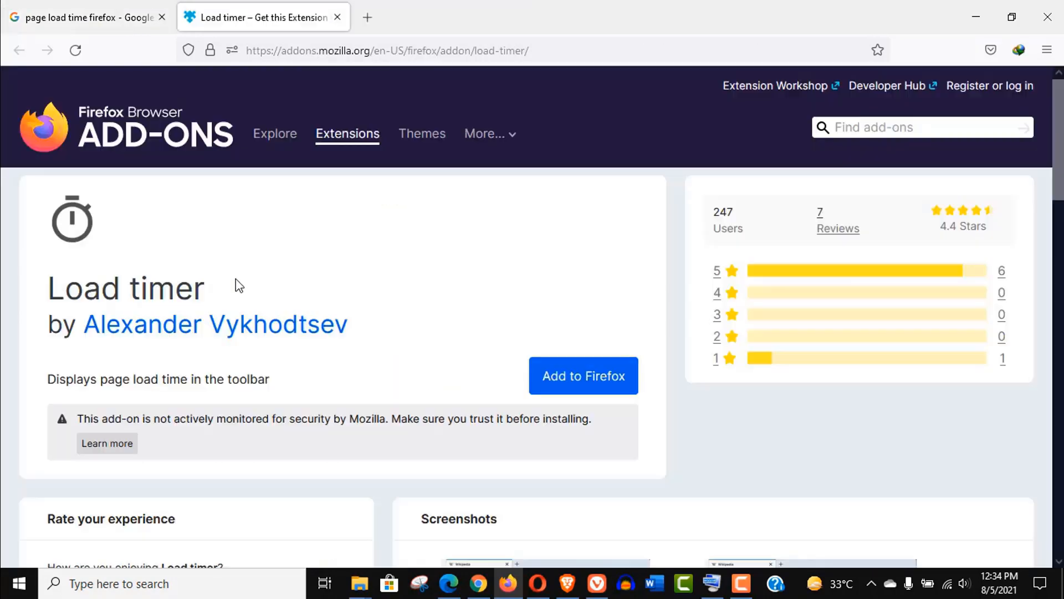
{"action": "scroll", "scroll_direction": "down", "scroll_amount": 3}
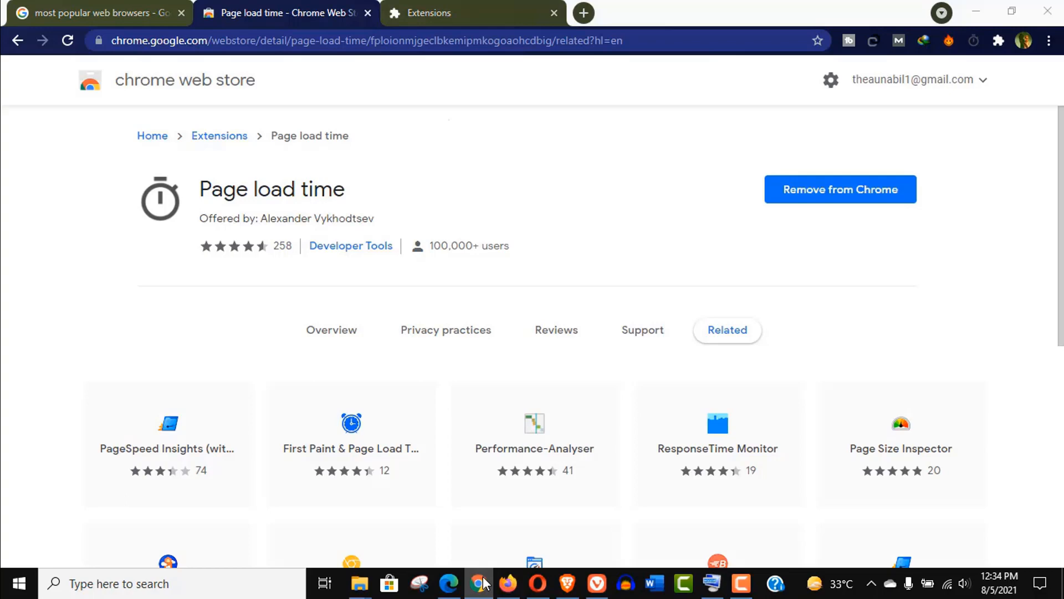
{"action": "left_click", "coordinate": [508, 583]}
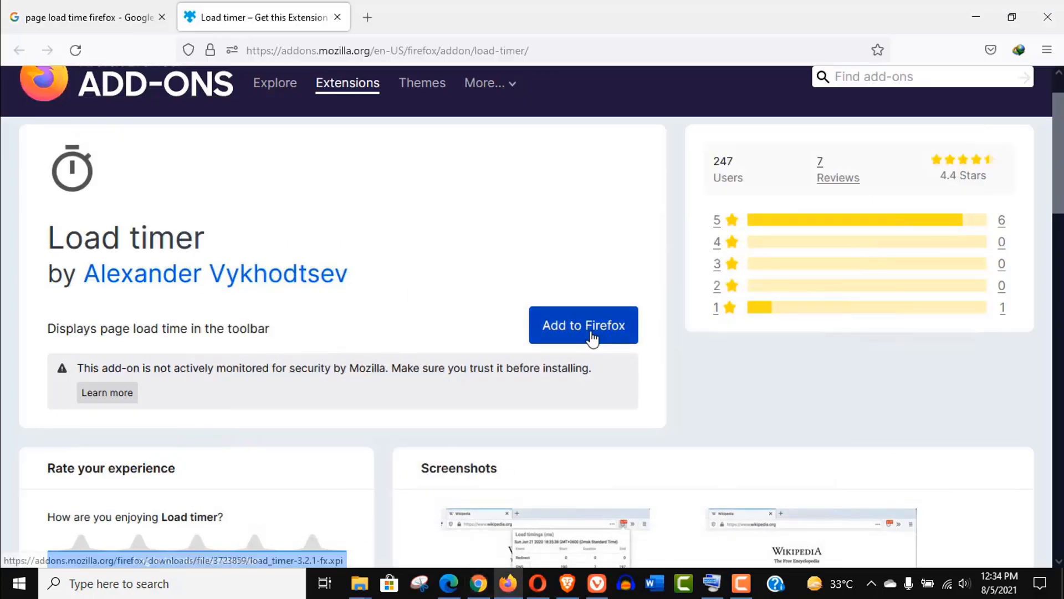
{"action": "left_click", "coordinate": [583, 324]}
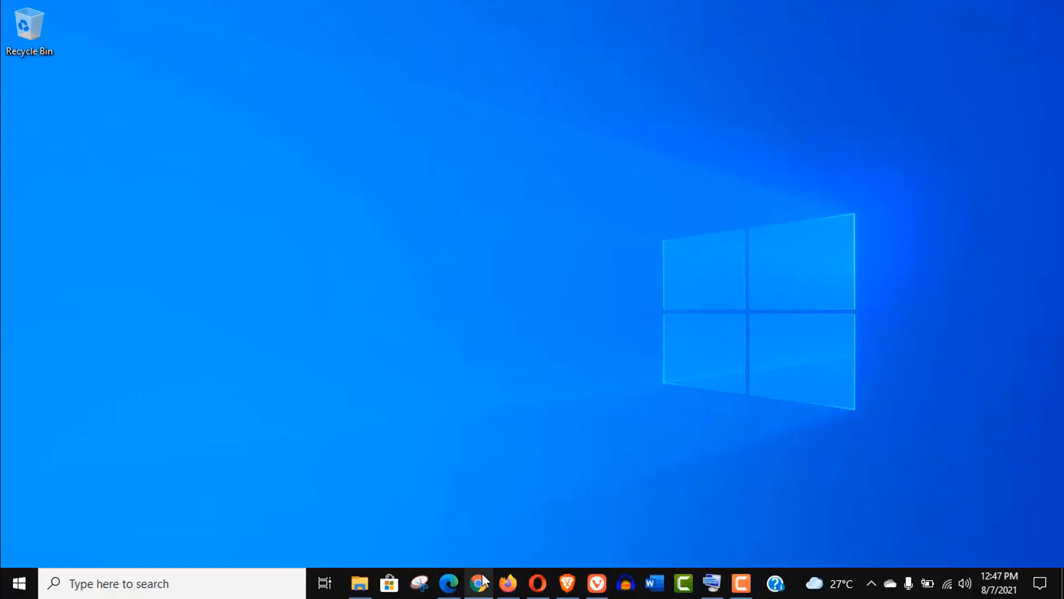
{"action": "mouse_move", "coordinate": [450, 583]}
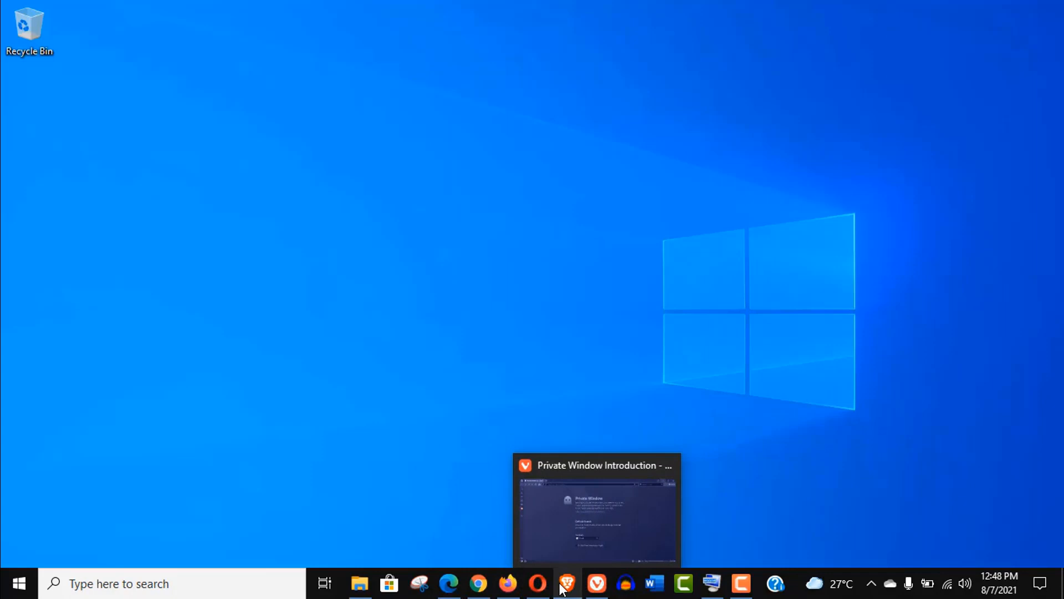
{"action": "mouse_move", "coordinate": [475, 583]}
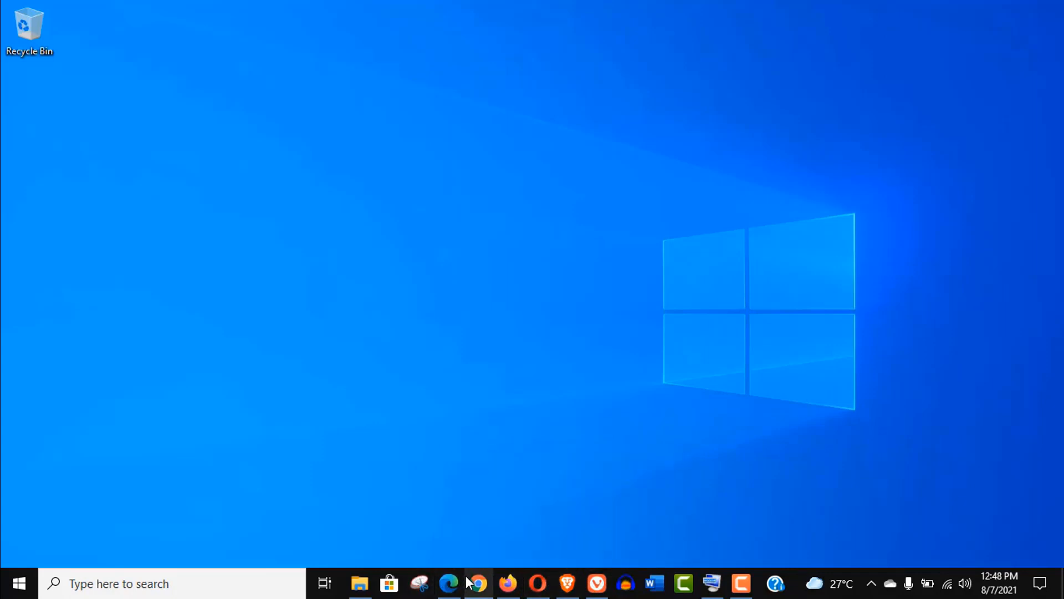
{"action": "left_click", "coordinate": [477, 583]}
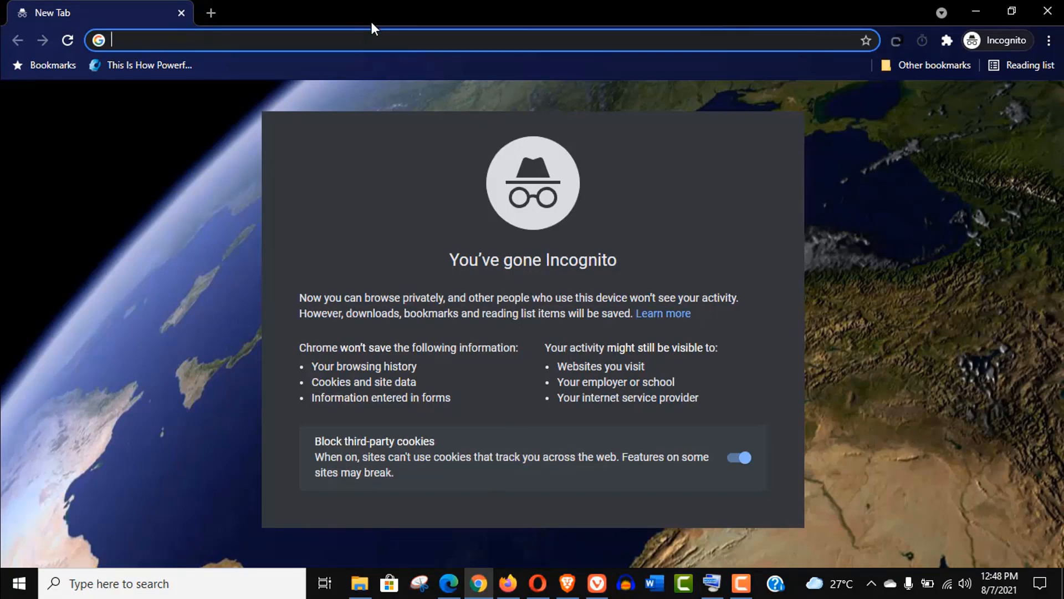
{"action": "mouse_move", "coordinate": [372, 40]}
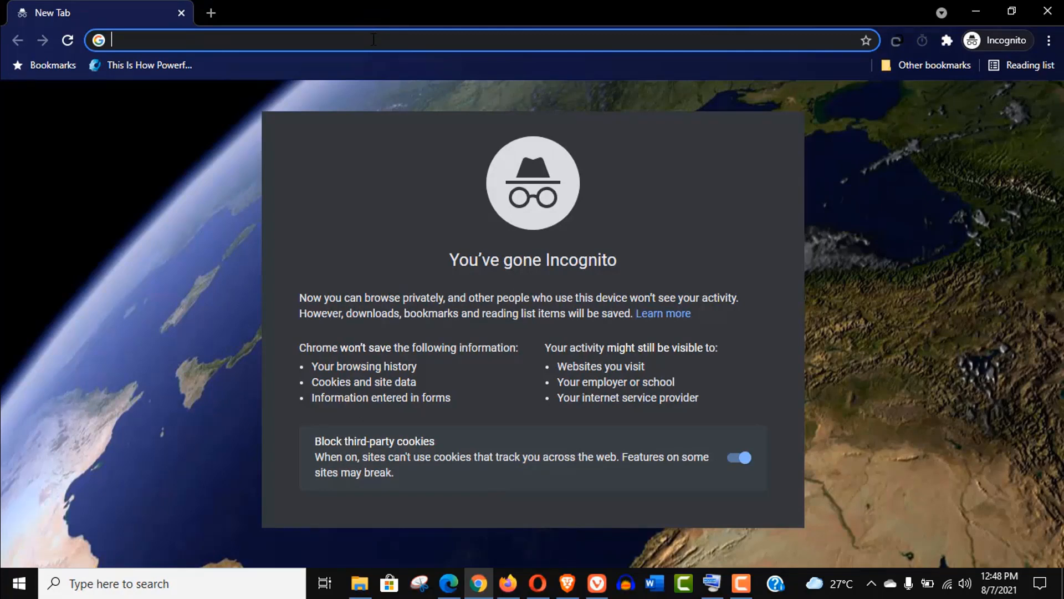
{"action": "right_click", "coordinate": [373, 40]}
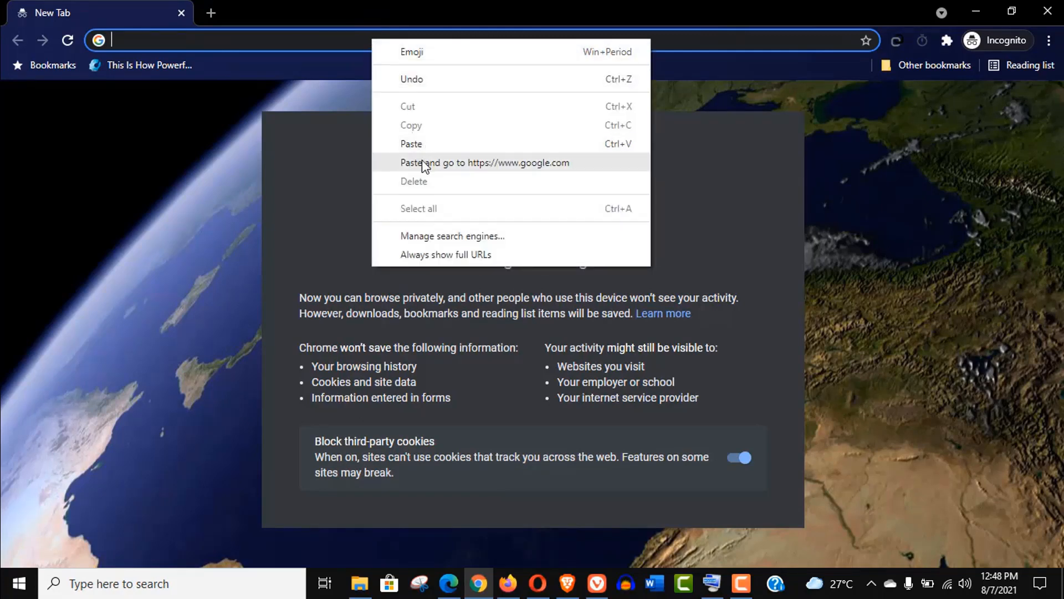
{"action": "left_click", "coordinate": [485, 163]}
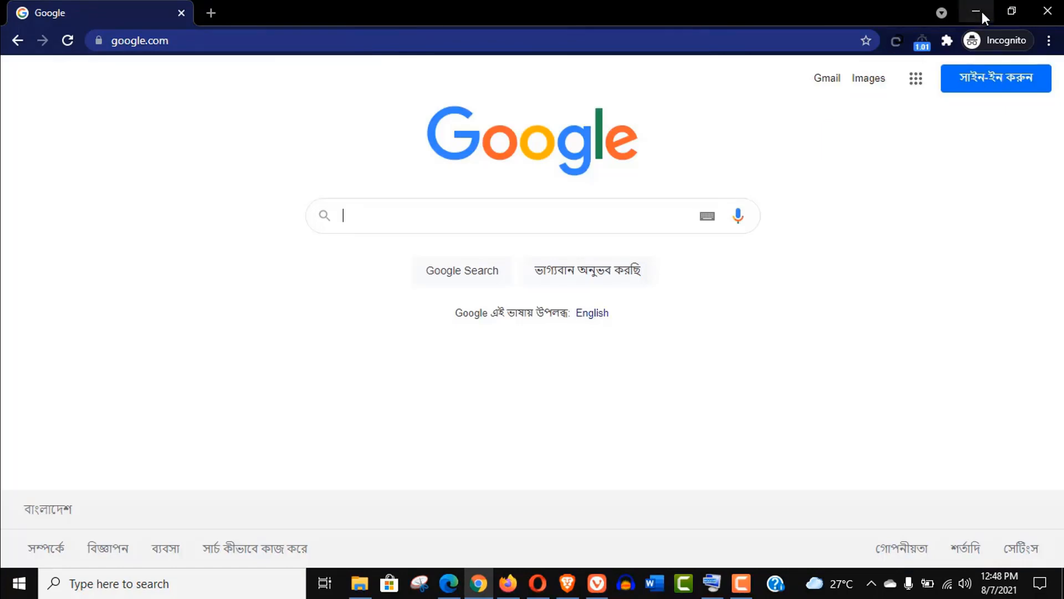
{"action": "left_click", "coordinate": [978, 12]}
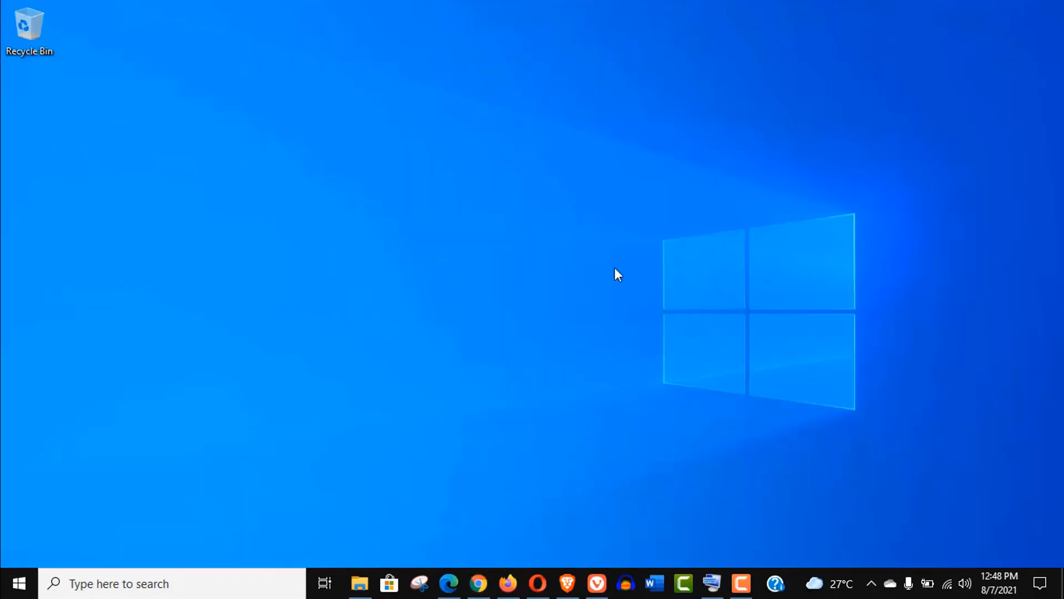
Step: Load google.com in a new Firefox private window
{"action": "left_click", "coordinate": [507, 583]}
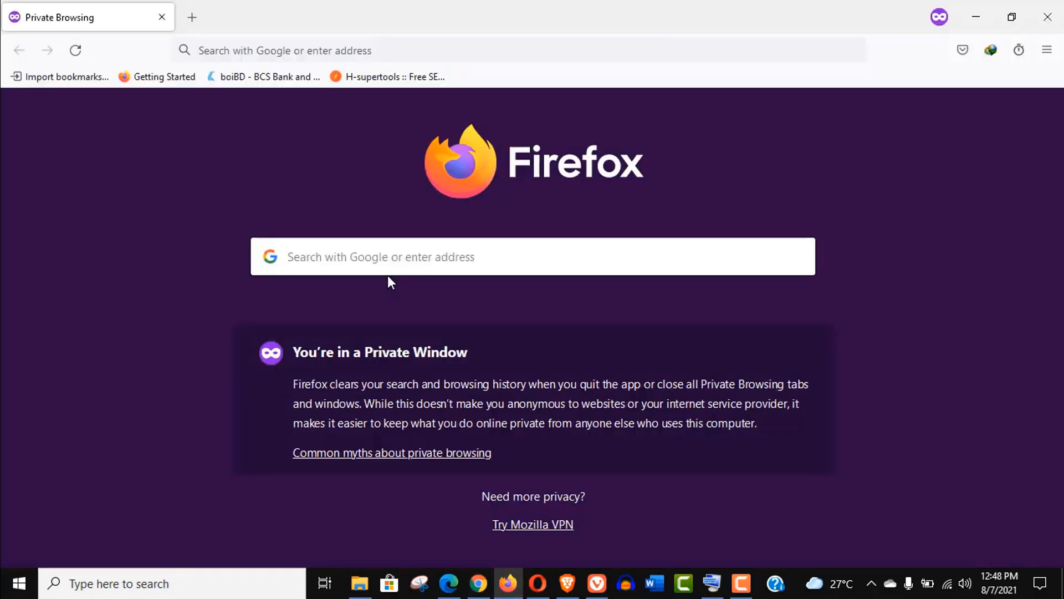
{"action": "type", "text": "google.com"}
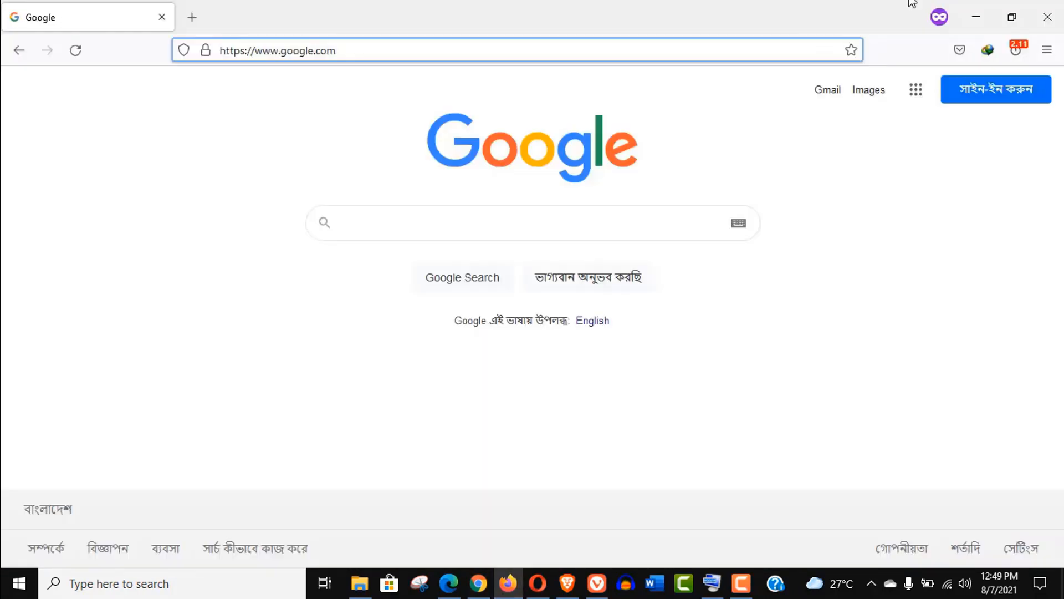
{"action": "mouse_move", "coordinate": [970, 33]}
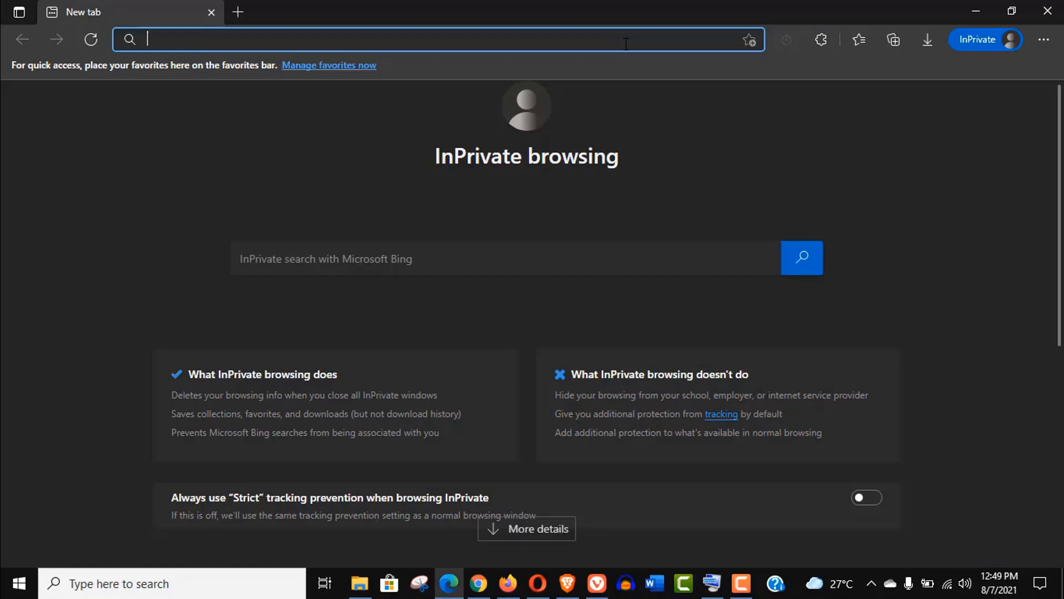
{"action": "type", "text": "https://www.google.com"}
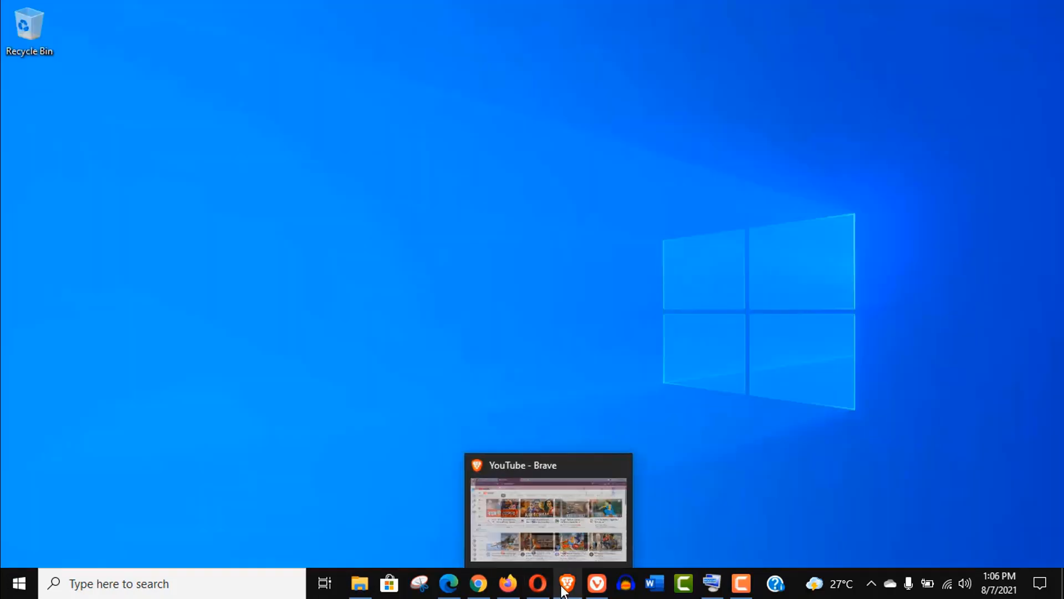
Step: Bring up Brave's private YouTube window to read its load time, then minimize it
{"action": "left_click", "coordinate": [566, 584]}
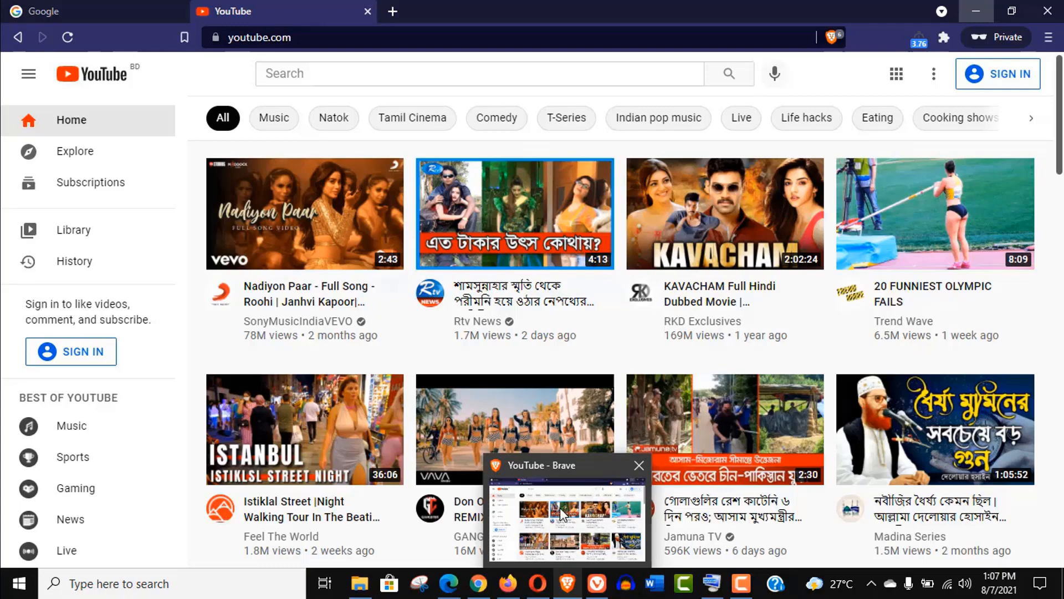
{"action": "left_click", "coordinate": [974, 11]}
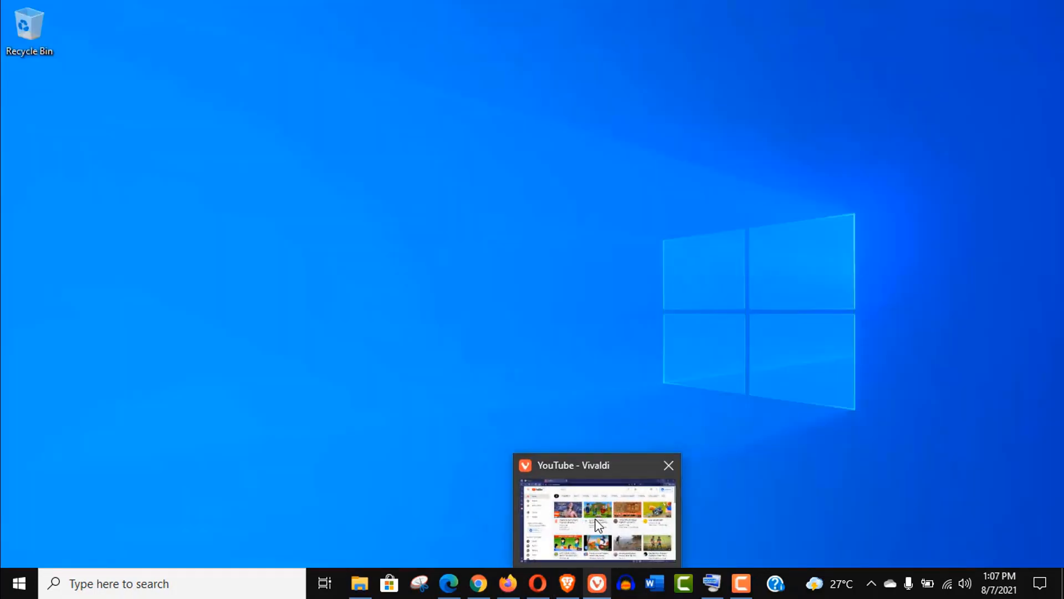
Step: Bring up the browser window to check the Netflix load time alongside Google and YouTube
{"action": "left_click", "coordinate": [596, 516]}
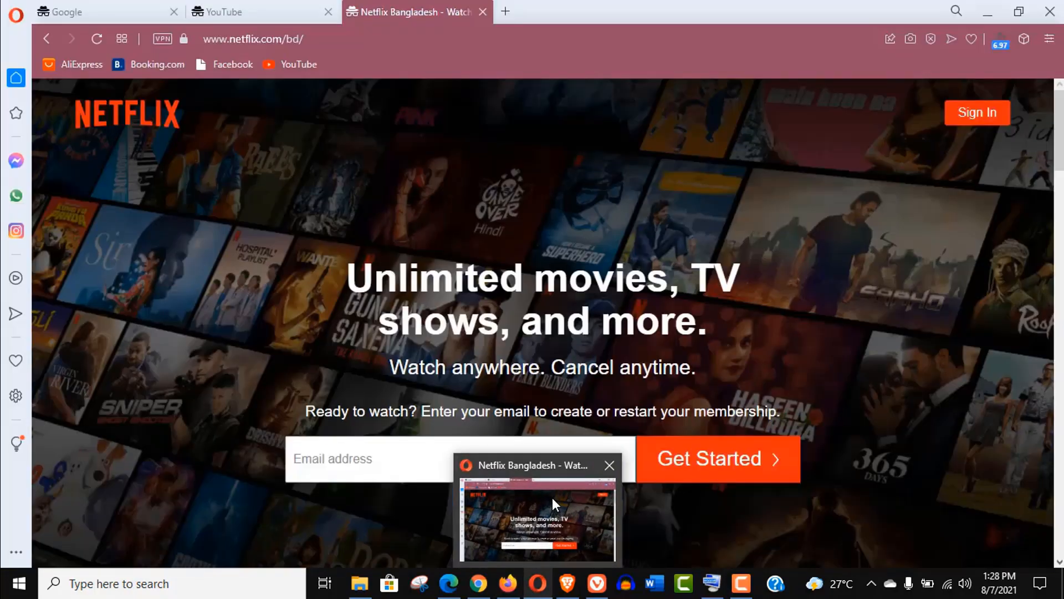
{"action": "mouse_move", "coordinate": [572, 583]}
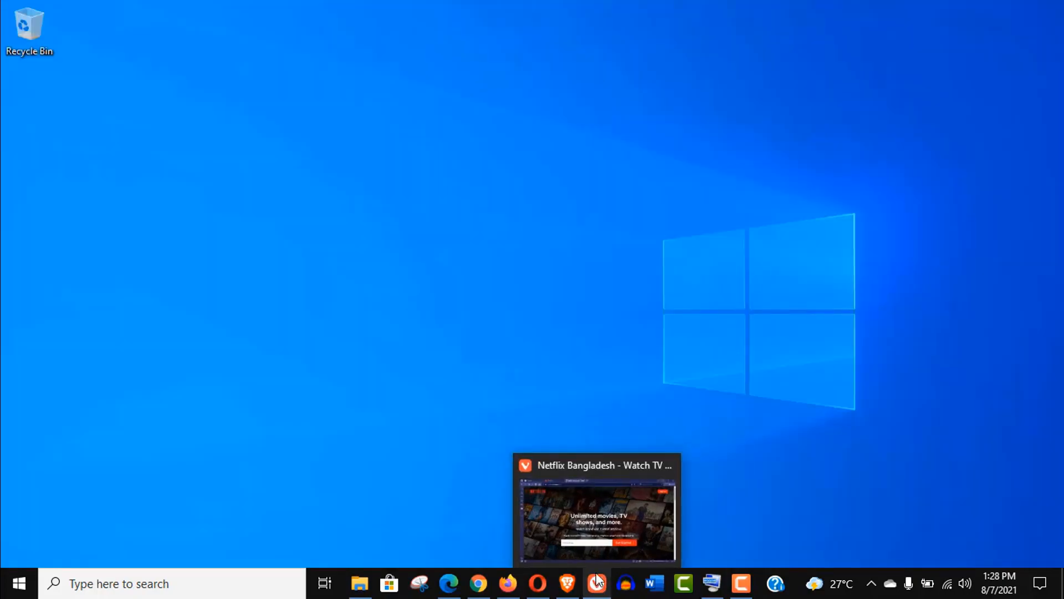
Step: Put away the Opera Netflix window and start Microsoft Edge from the taskbar
{"action": "left_click", "coordinate": [596, 584]}
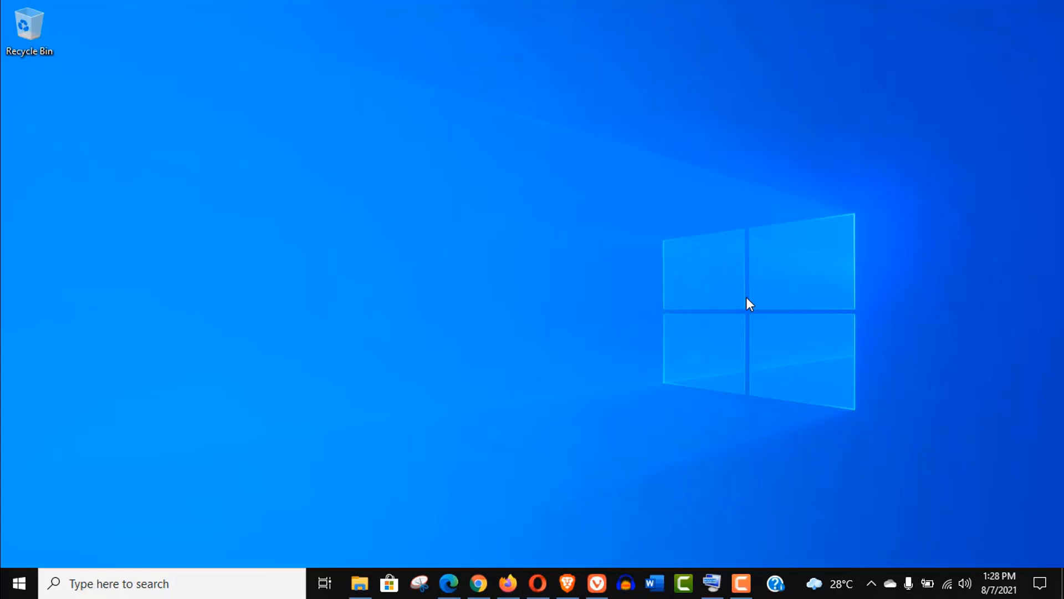
{"action": "left_click", "coordinate": [450, 583]}
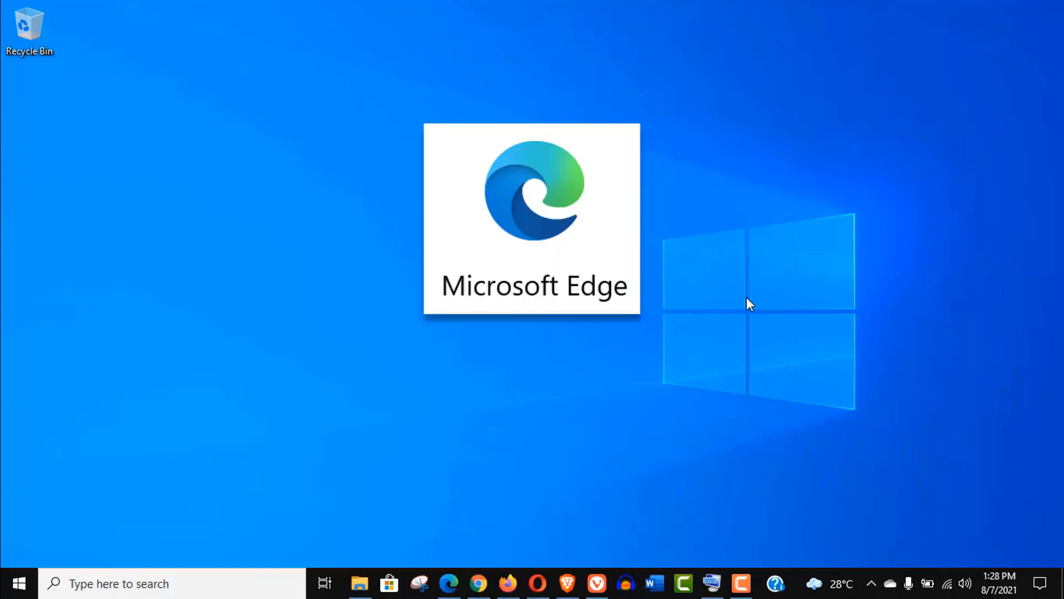